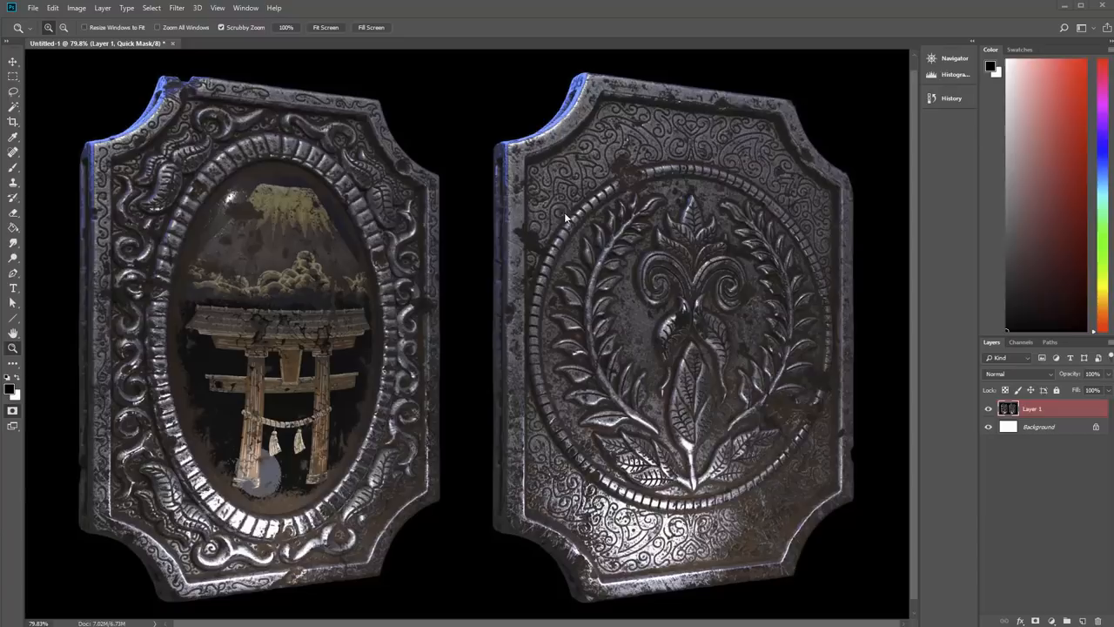
mouse_move(692, 372)
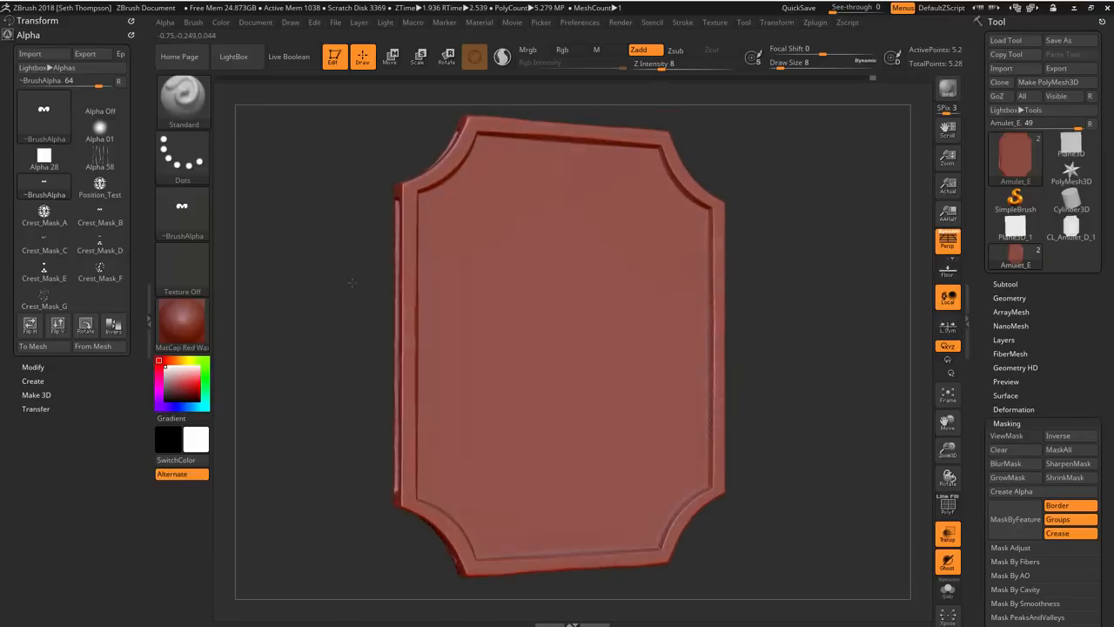
Step: Browse the Alpha palette and make the circular crest-and-wreath image the current alpha
left_click(44, 241)
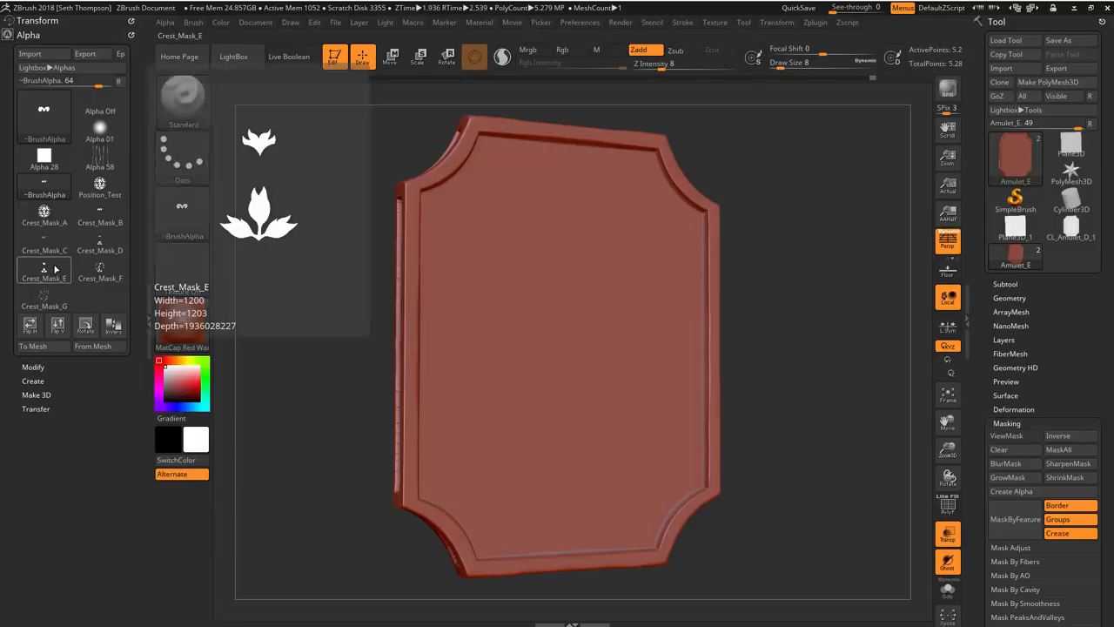
left_click(100, 211)
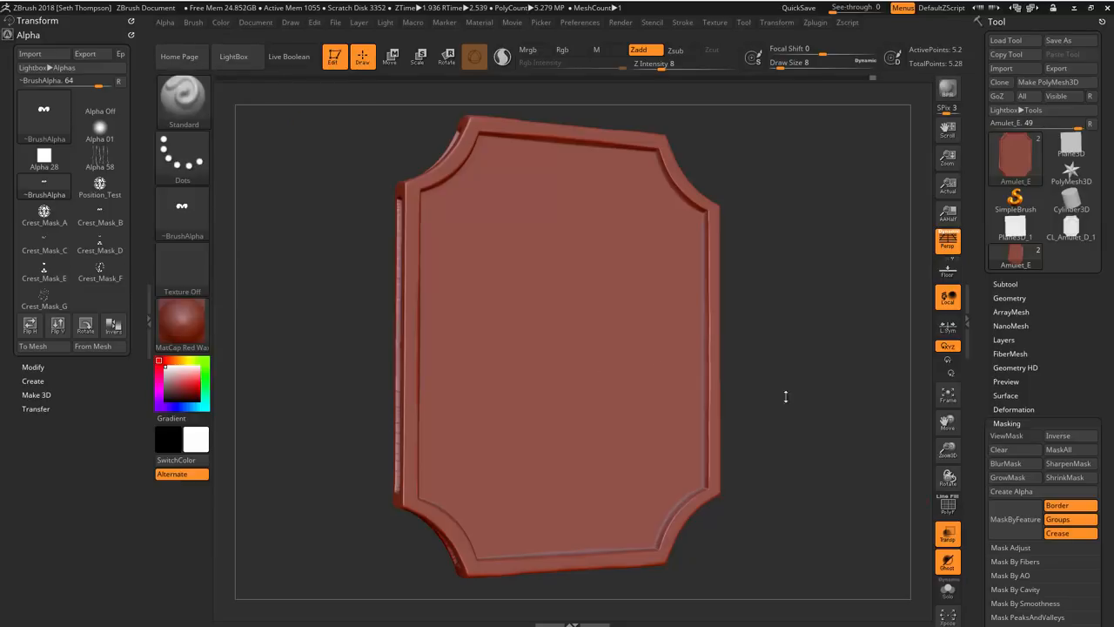
left_click_drag(786, 397, 786, 376)
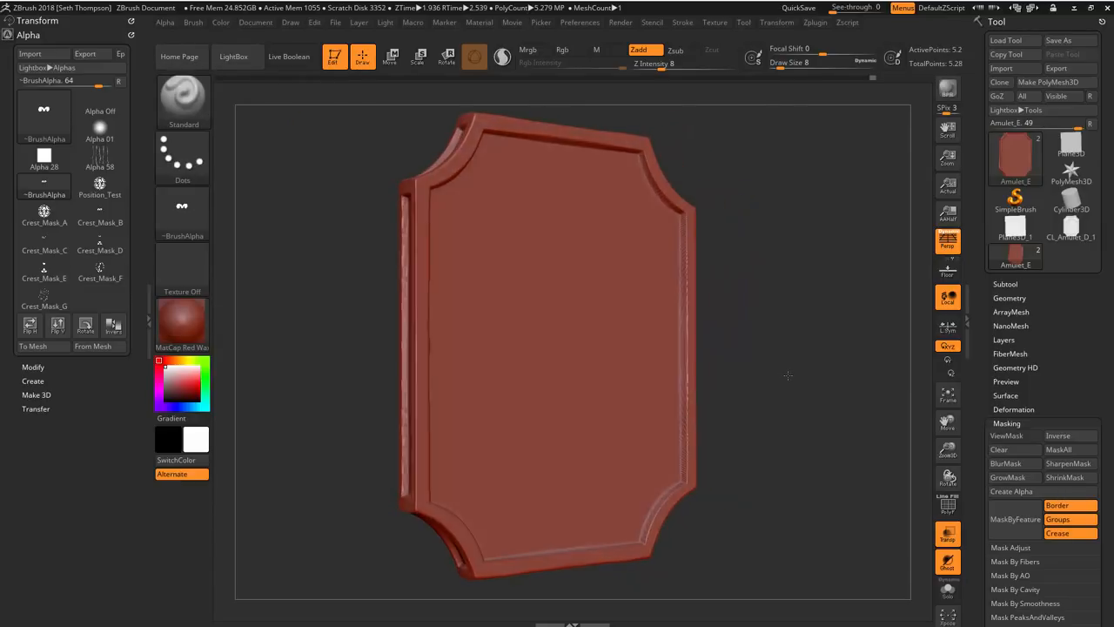
left_click(44, 213)
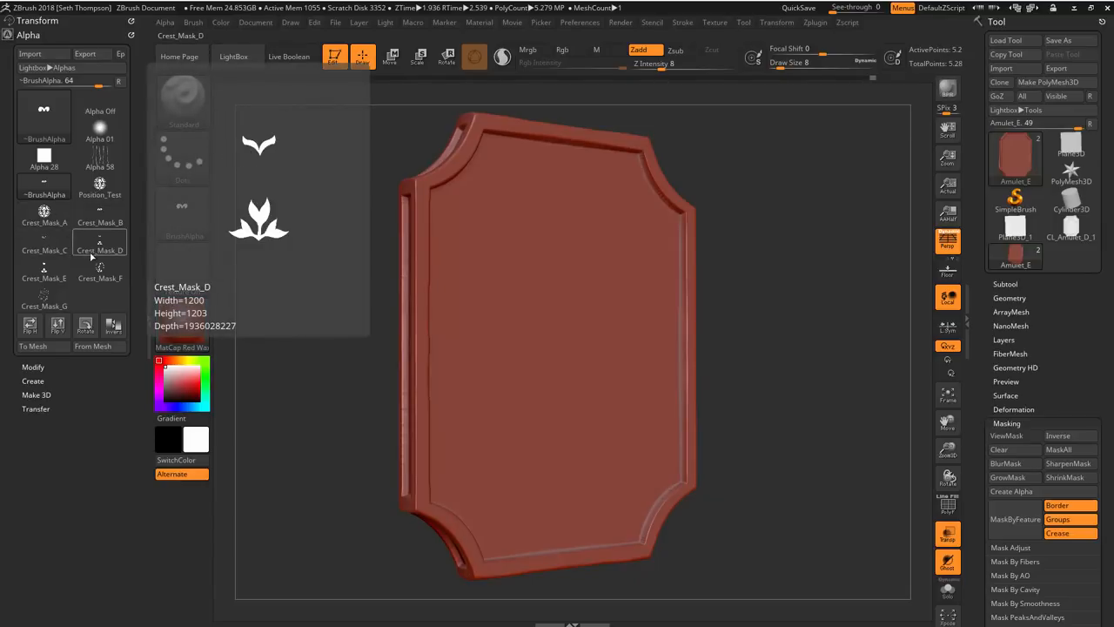
left_click(43, 216)
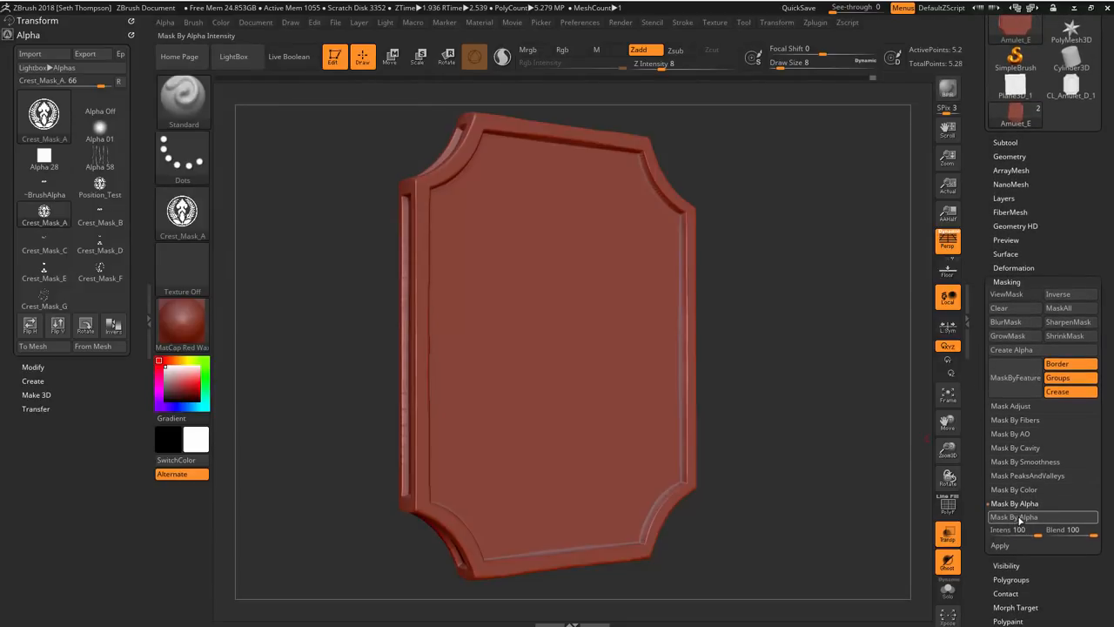
Step: Mask the plaque from the crest alpha, then raise it with Inflate and round it with Inflate Balloon
left_click(1013, 515)
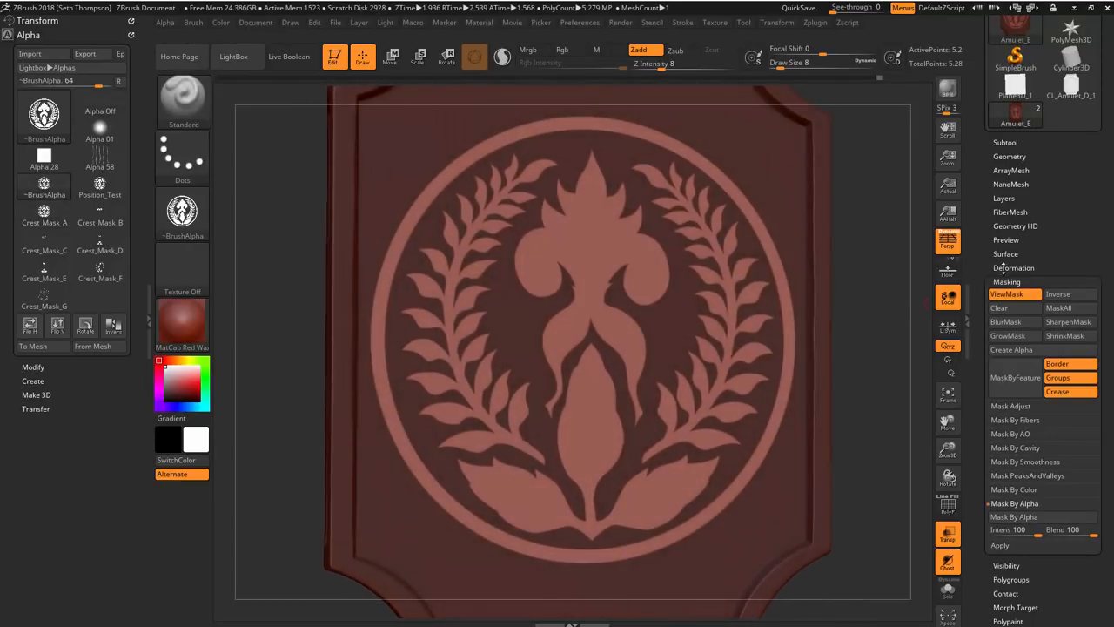
left_click(1013, 268)
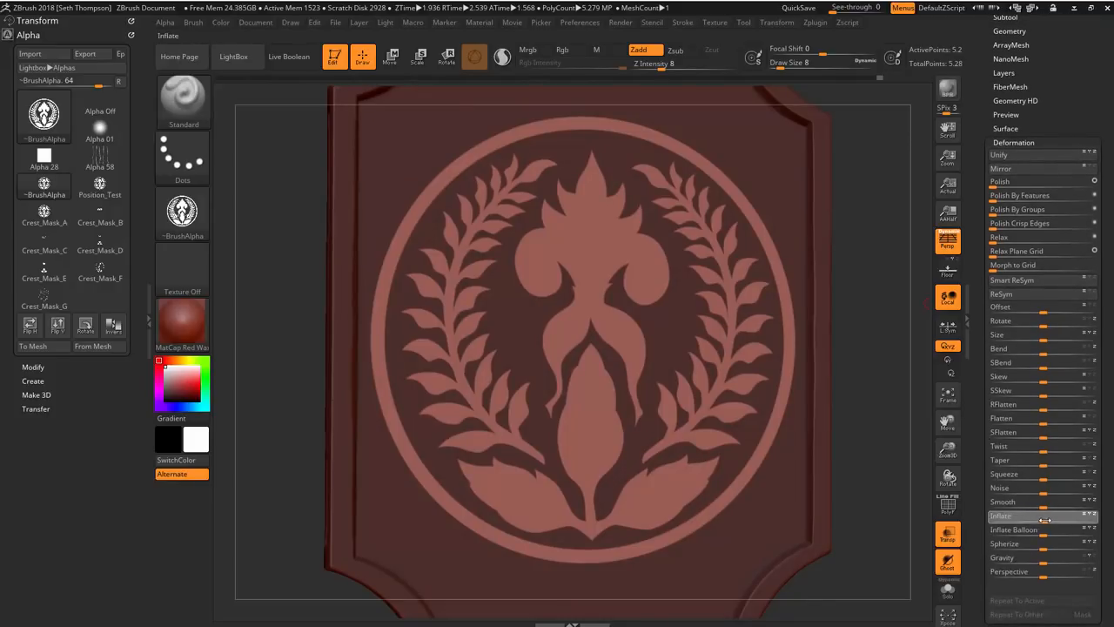
left_click(1041, 515)
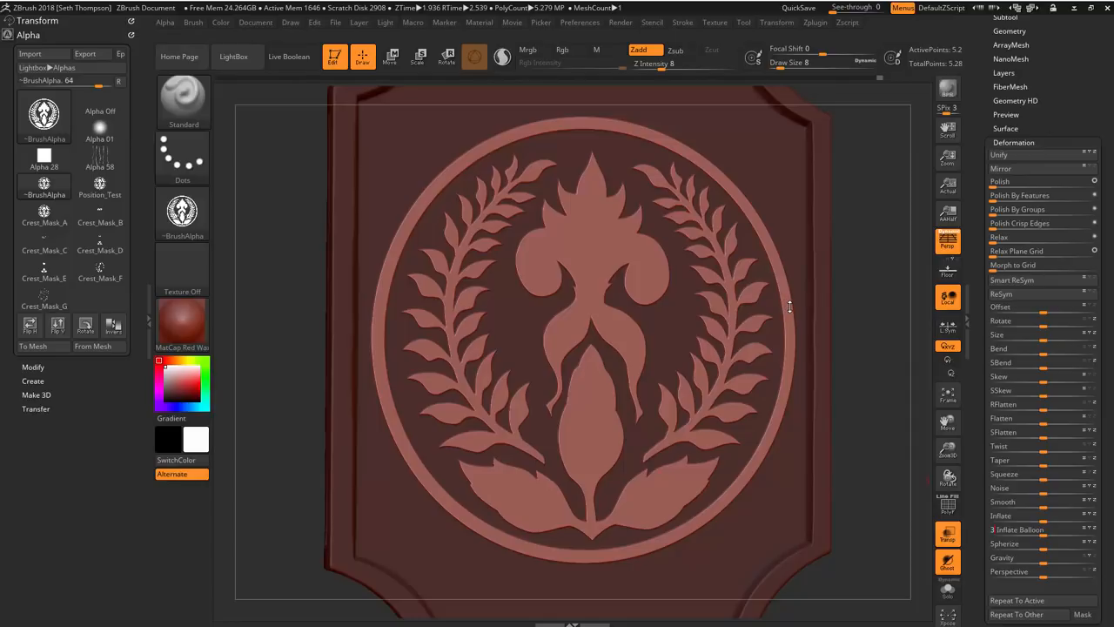
mouse_move(843, 282)
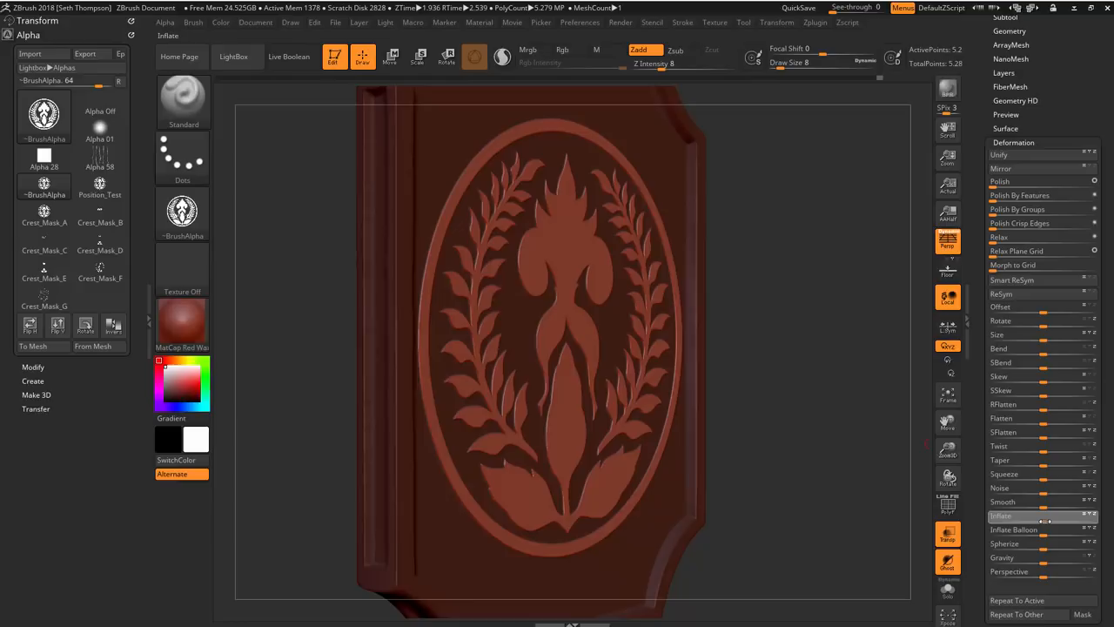
left_click(1023, 515)
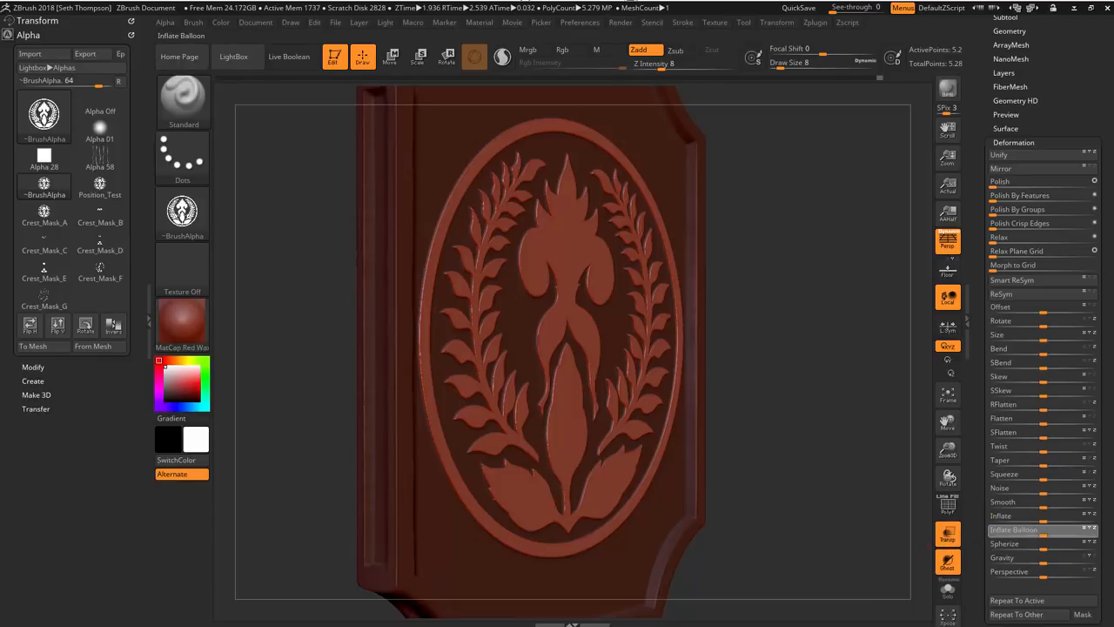
left_click(1018, 530)
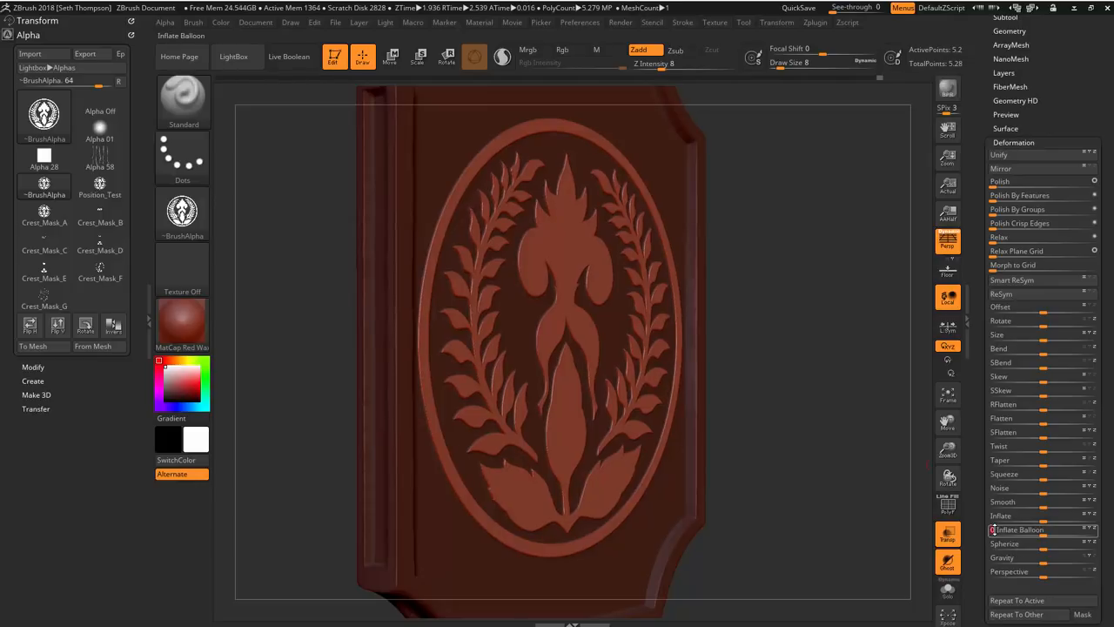
mouse_move(948, 380)
type("2")
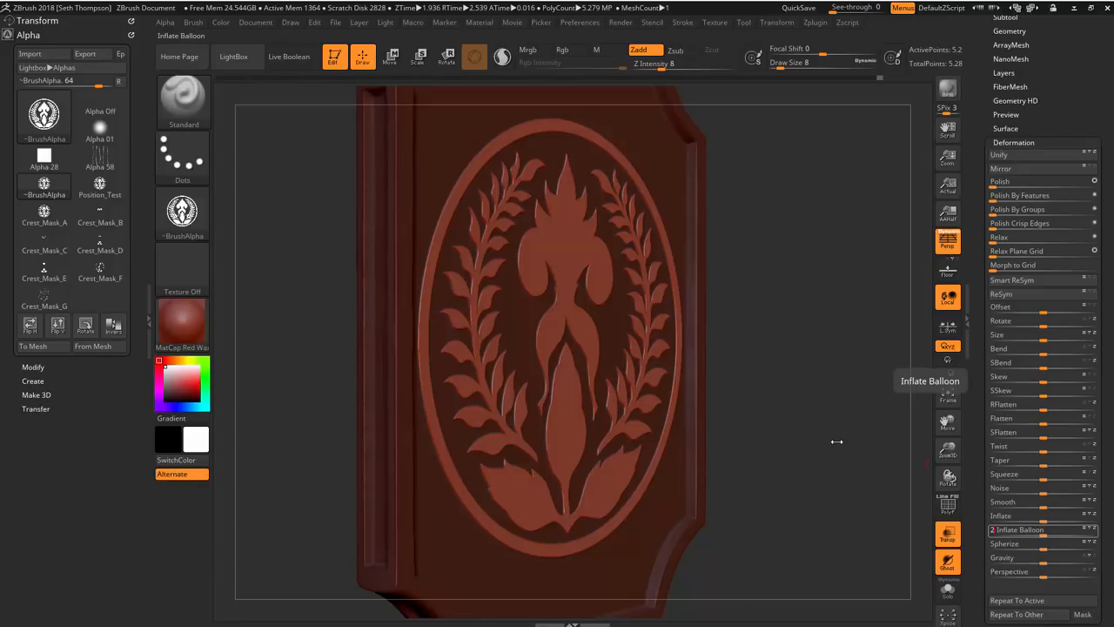
left_click(1026, 529)
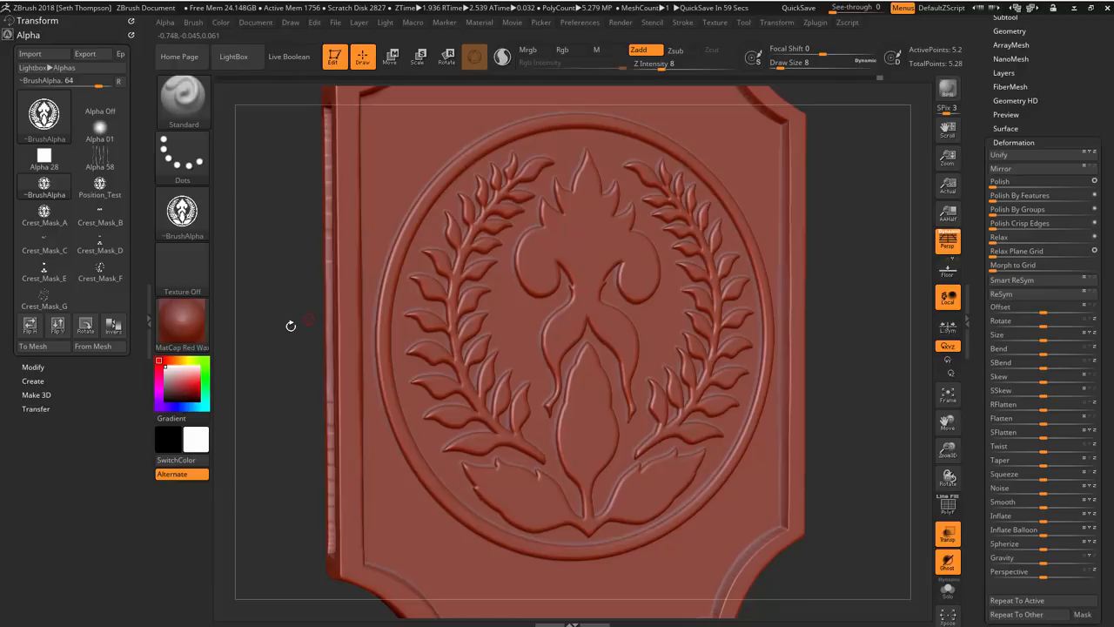
mouse_move(244, 264)
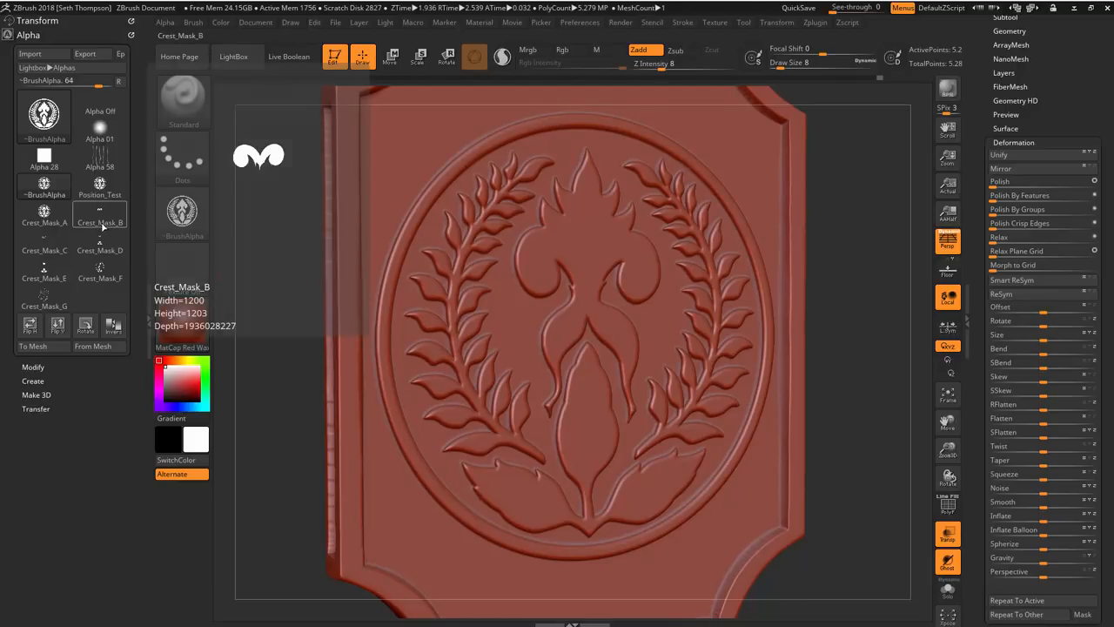
Step: Make the swirl ornament image the current alpha and mask the plaque from it
left_click(99, 210)
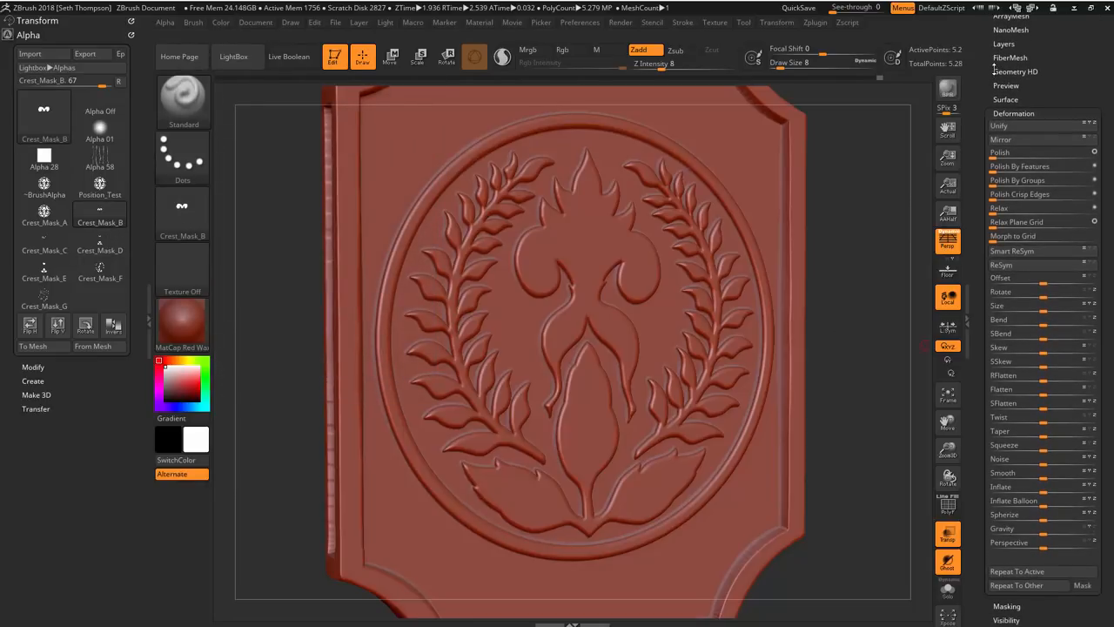
left_click(1006, 606)
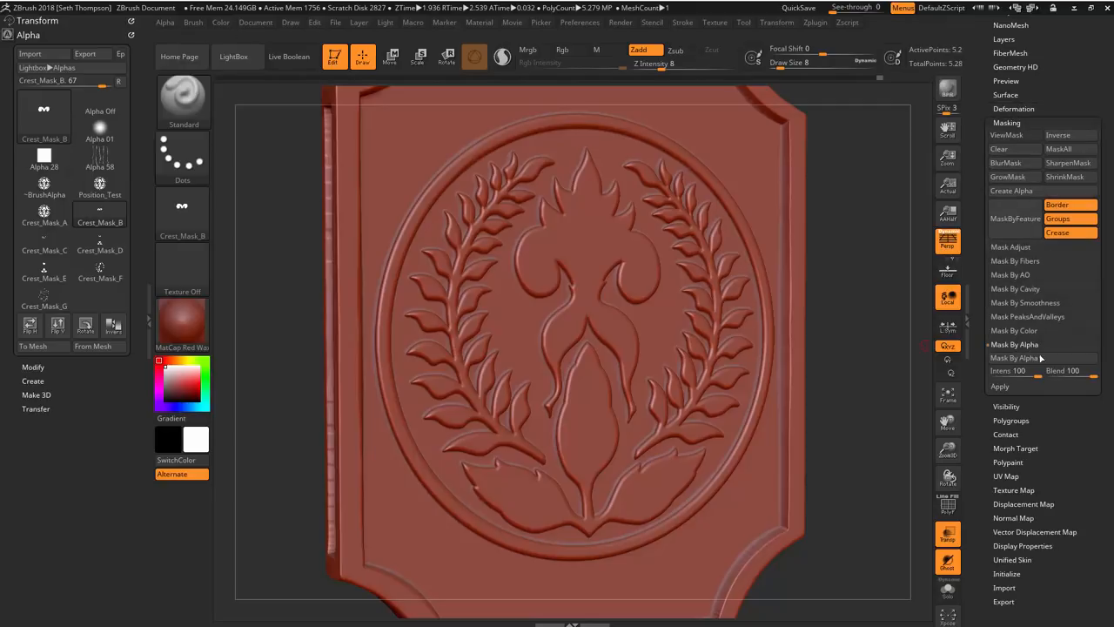
left_click(1006, 135)
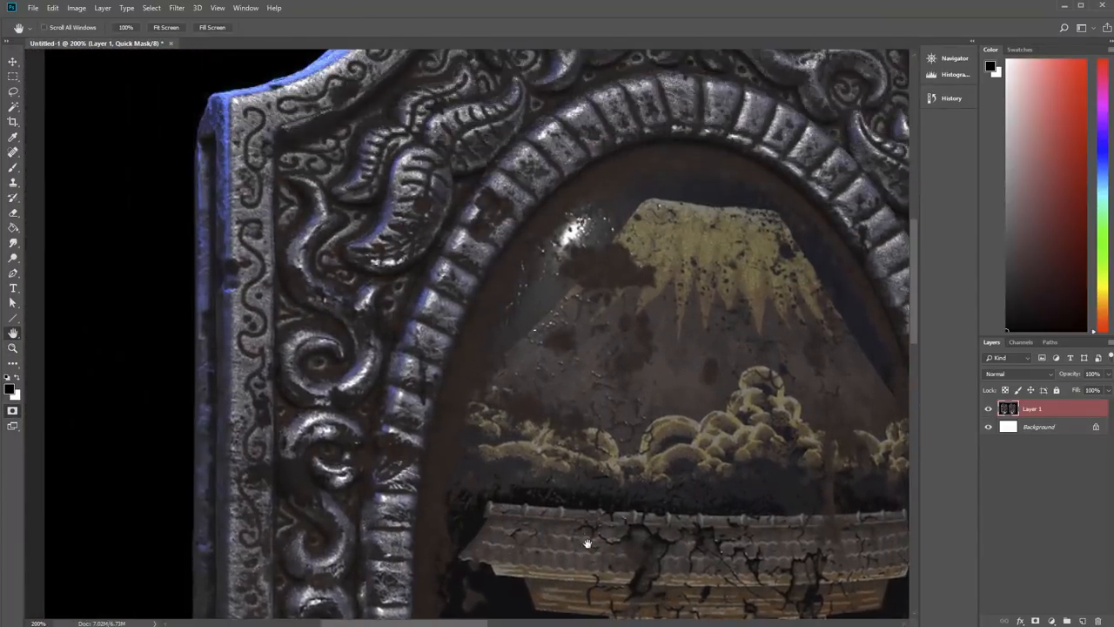
left_click_drag(588, 543, 739, 391)
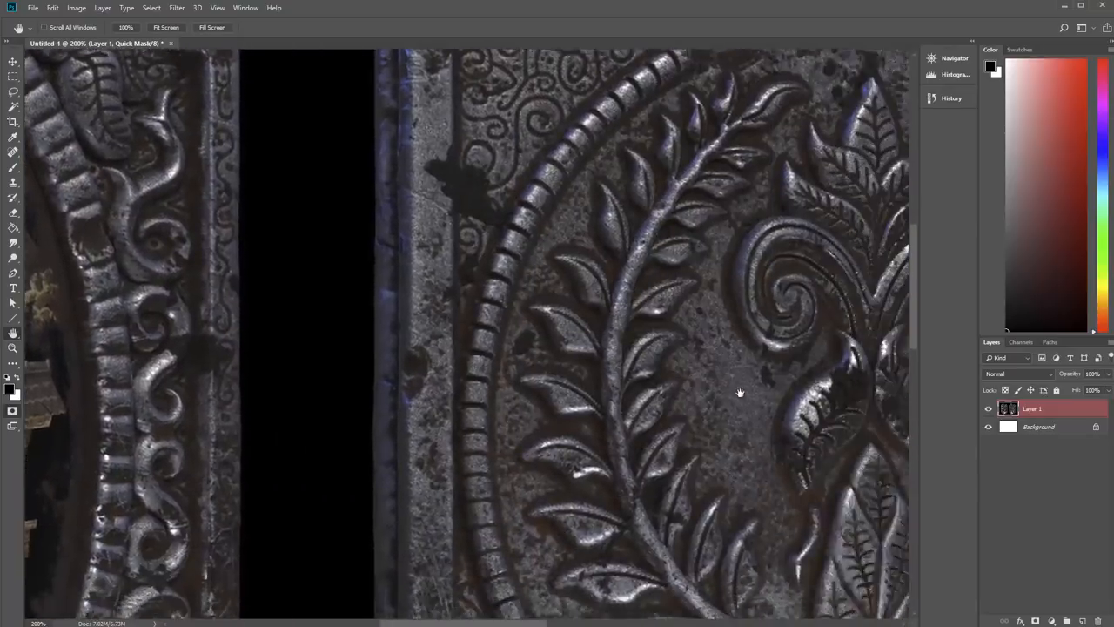
left_click_drag(739, 392, 433, 183)
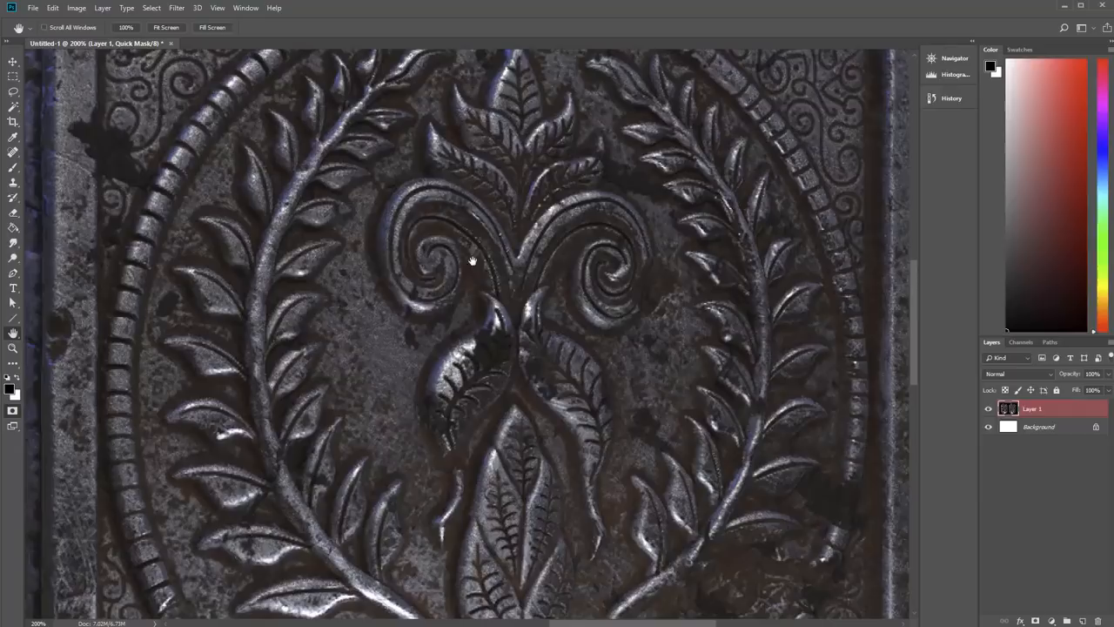
mouse_move(531, 299)
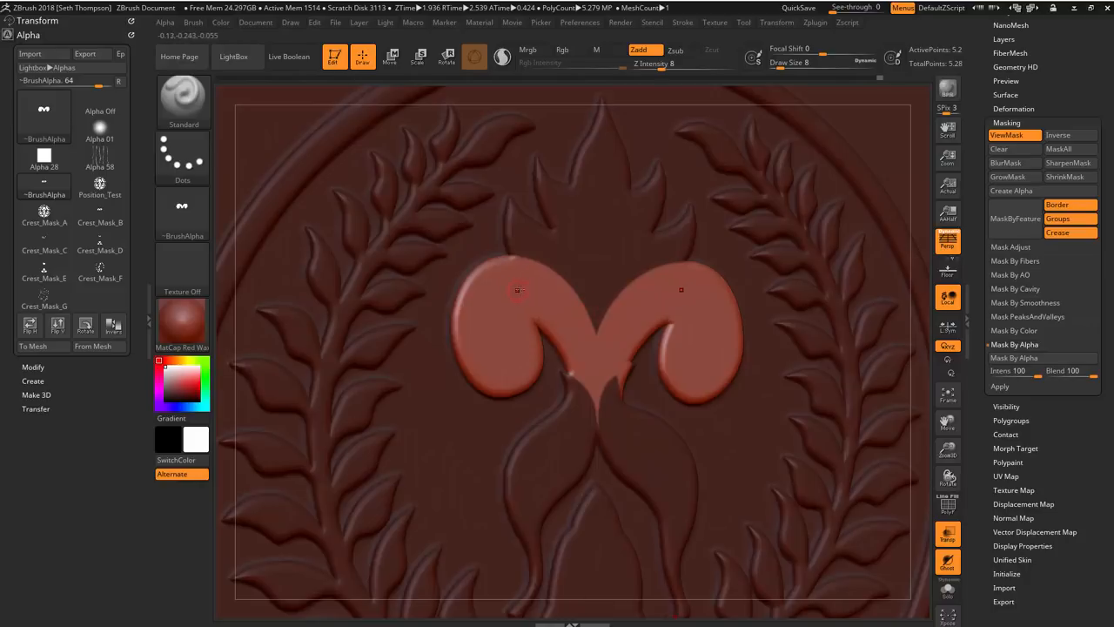
mouse_move(536, 284)
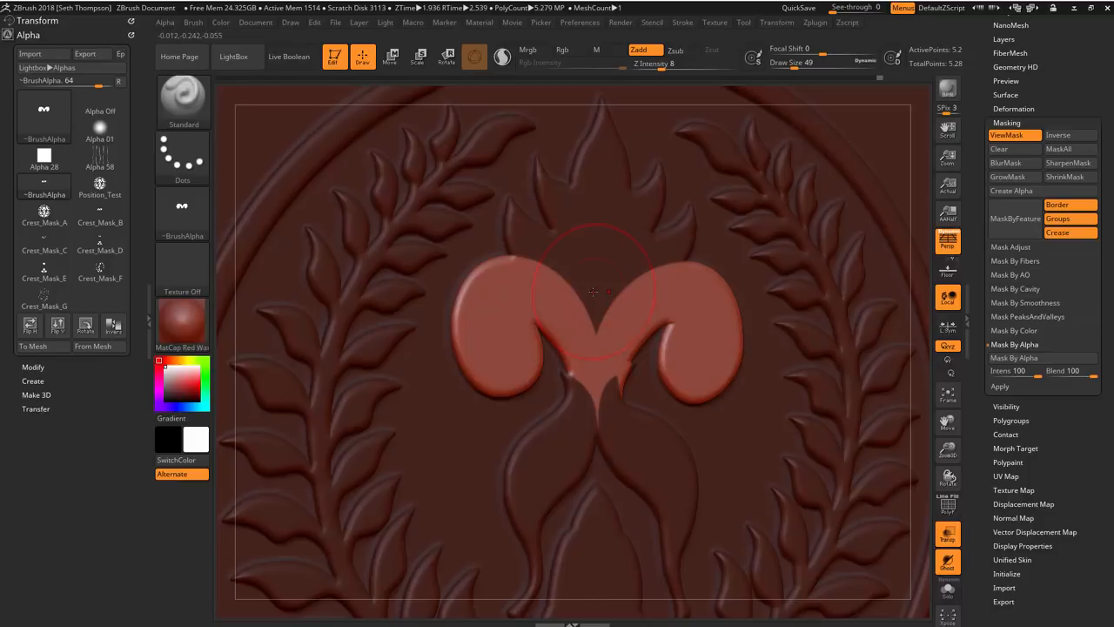
mouse_move(558, 310)
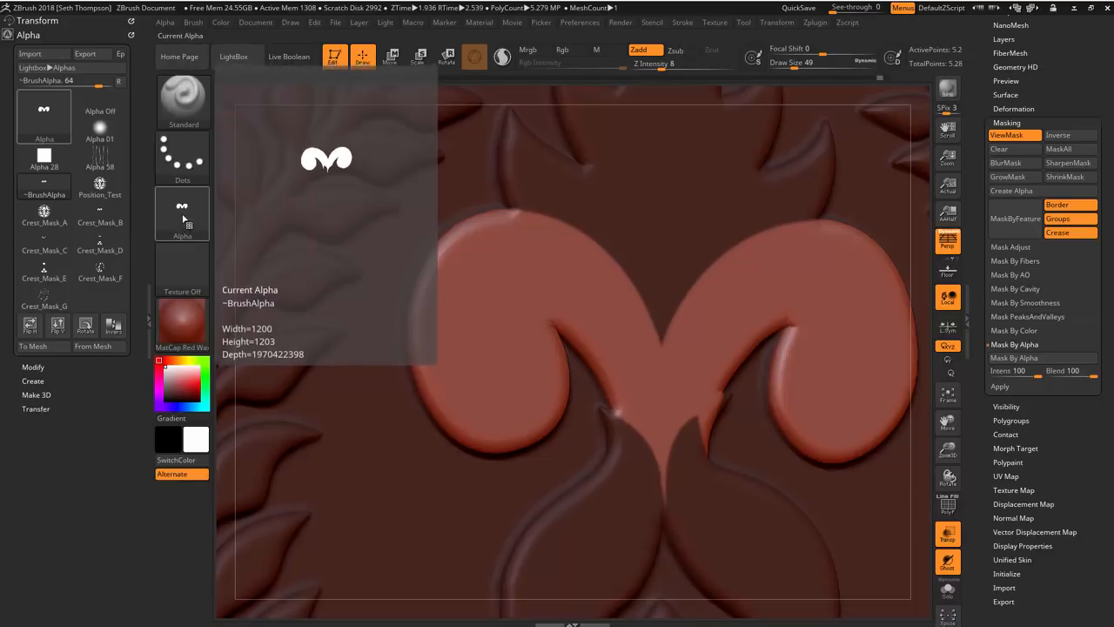
Step: Choose the horn-shaped crest alpha to isolate the central ram-horn scroll
left_click(181, 205)
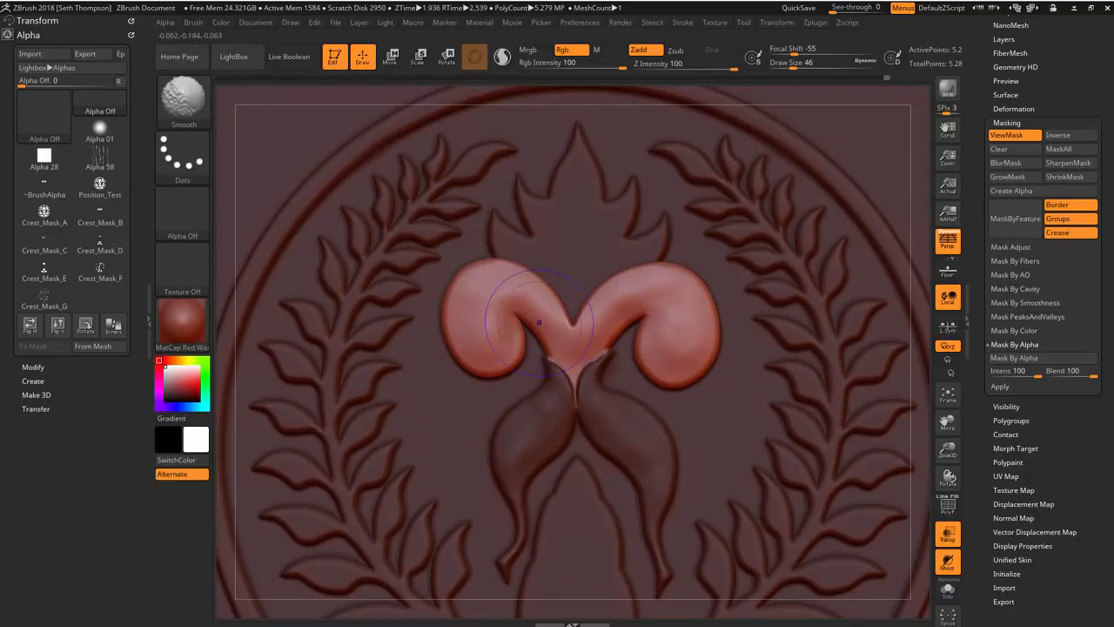
Step: Smooth the surface of the left horn scroll with the sculpting brush
left_click_drag(538, 322, 626, 331)
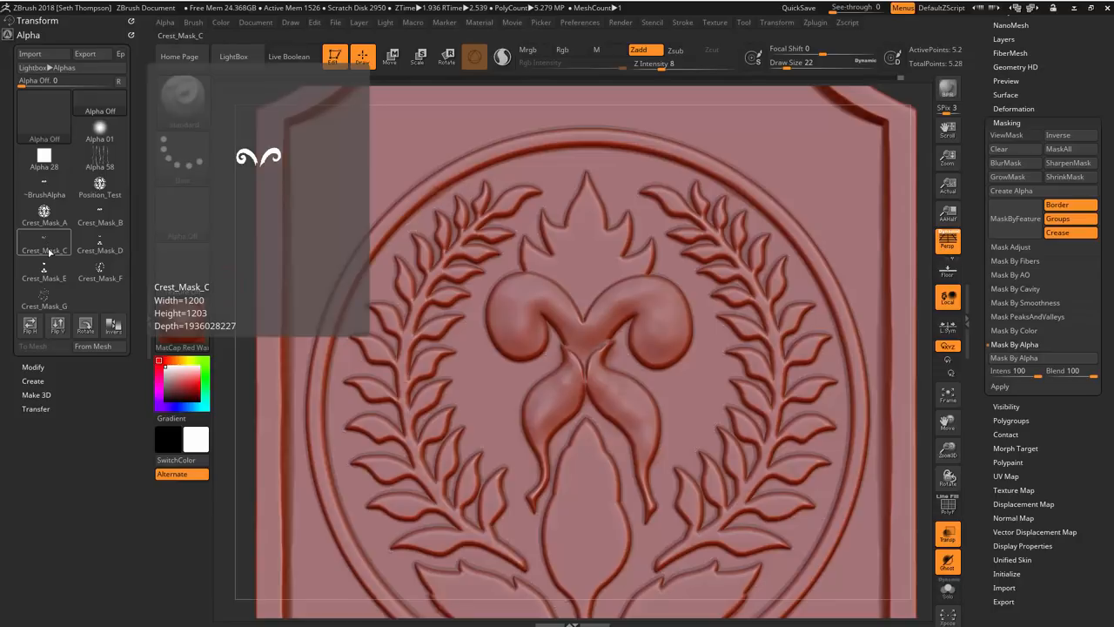
Step: Choose the next crest mask alpha and bring up the brush alphas for detailing the horn tips
left_click(43, 242)
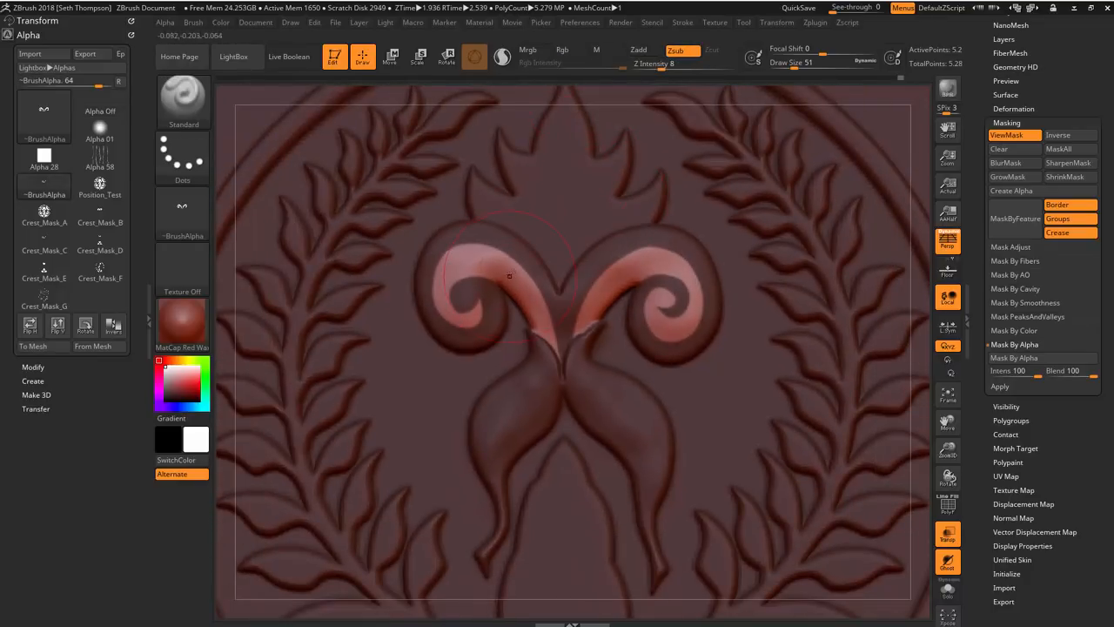
left_click(508, 275)
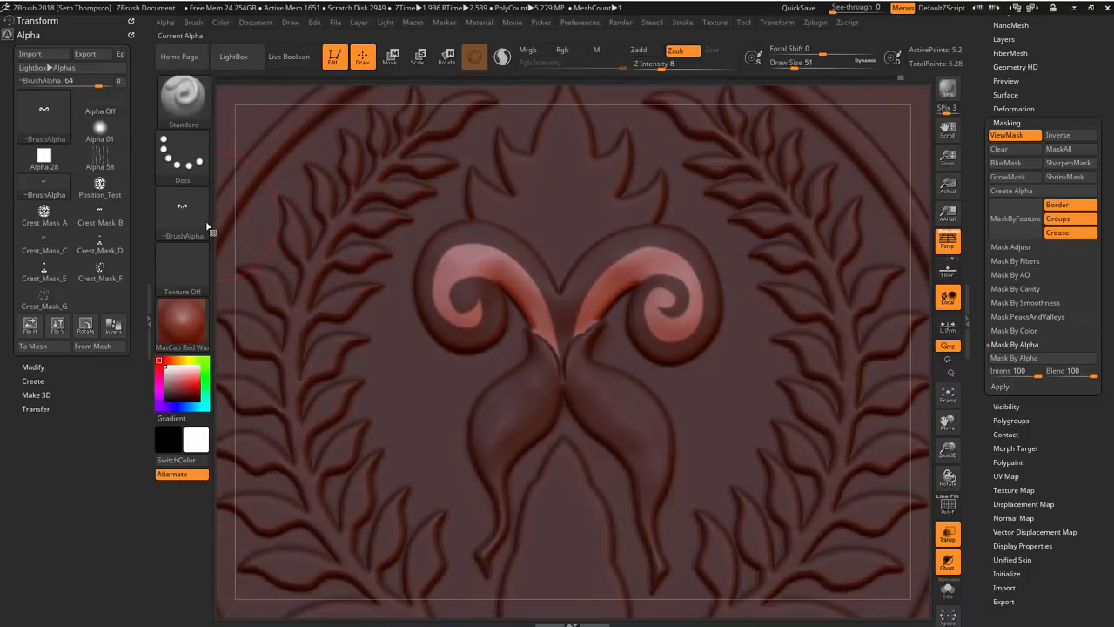
left_click(100, 125)
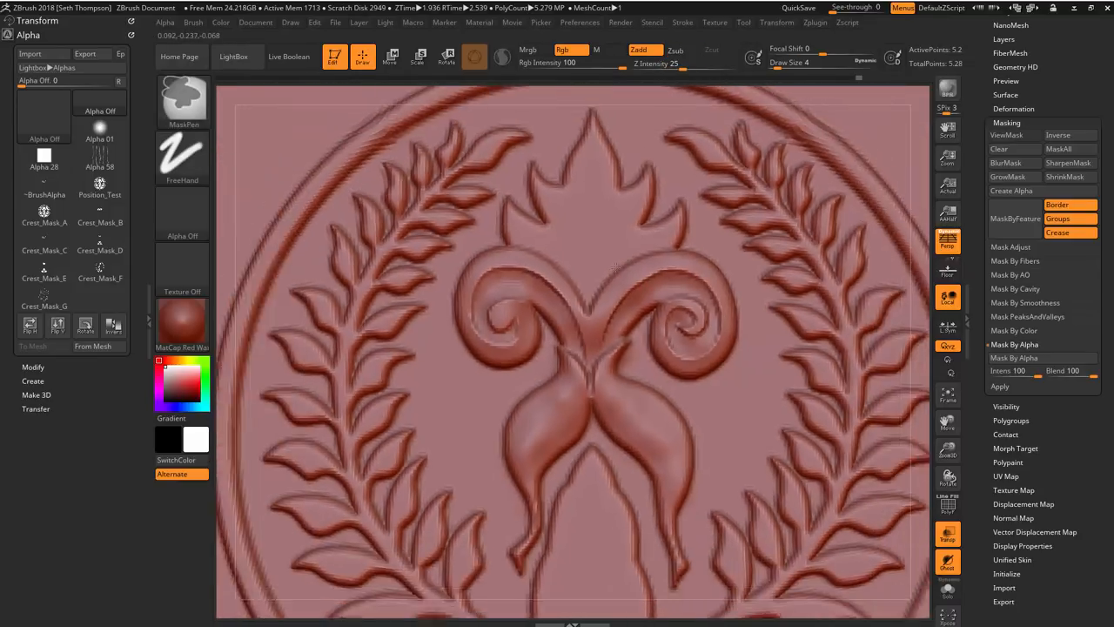
left_click(100, 235)
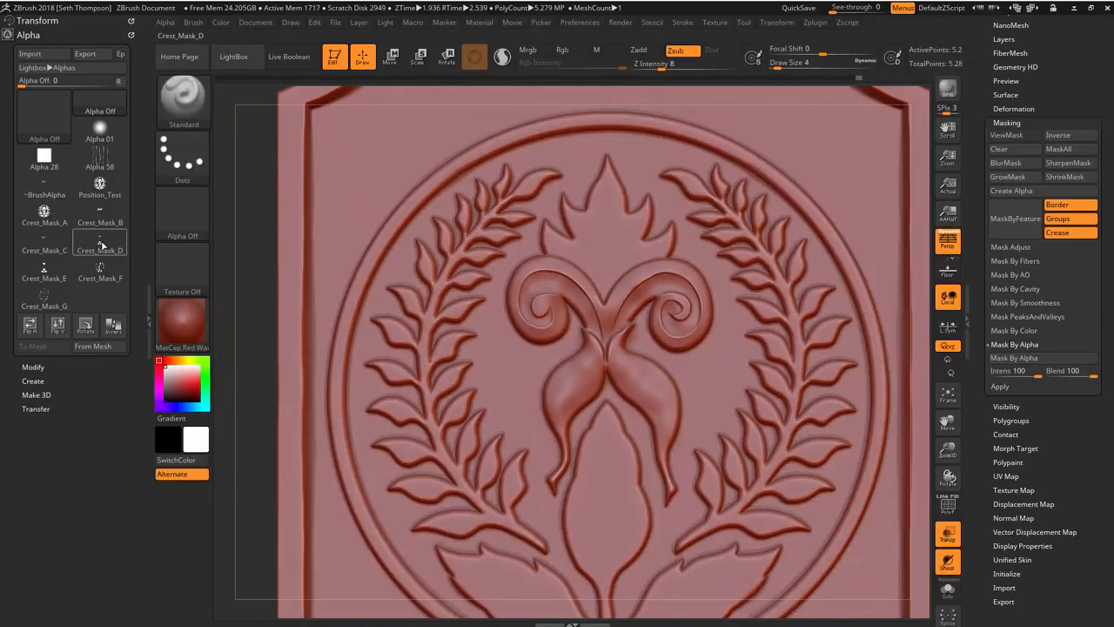
left_click(101, 240)
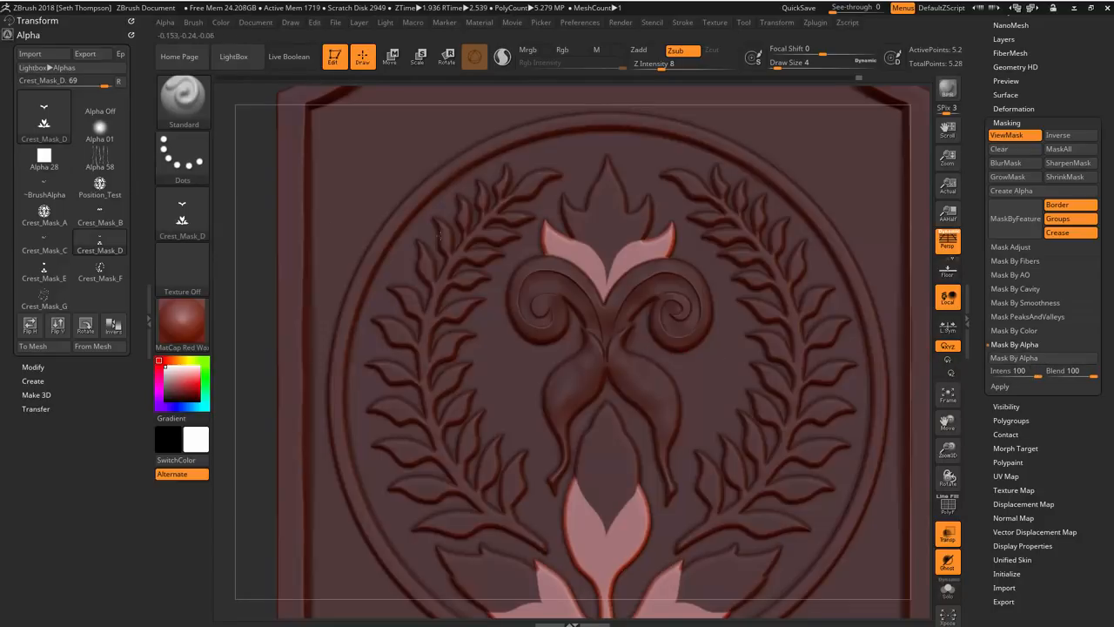
left_click(99, 112)
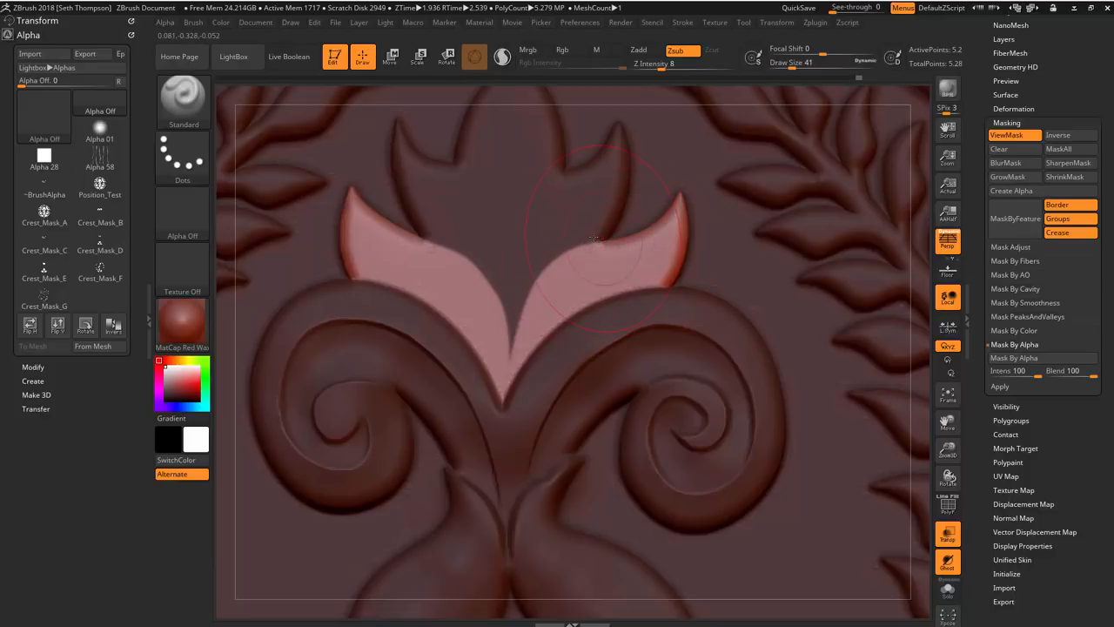
mouse_move(633, 251)
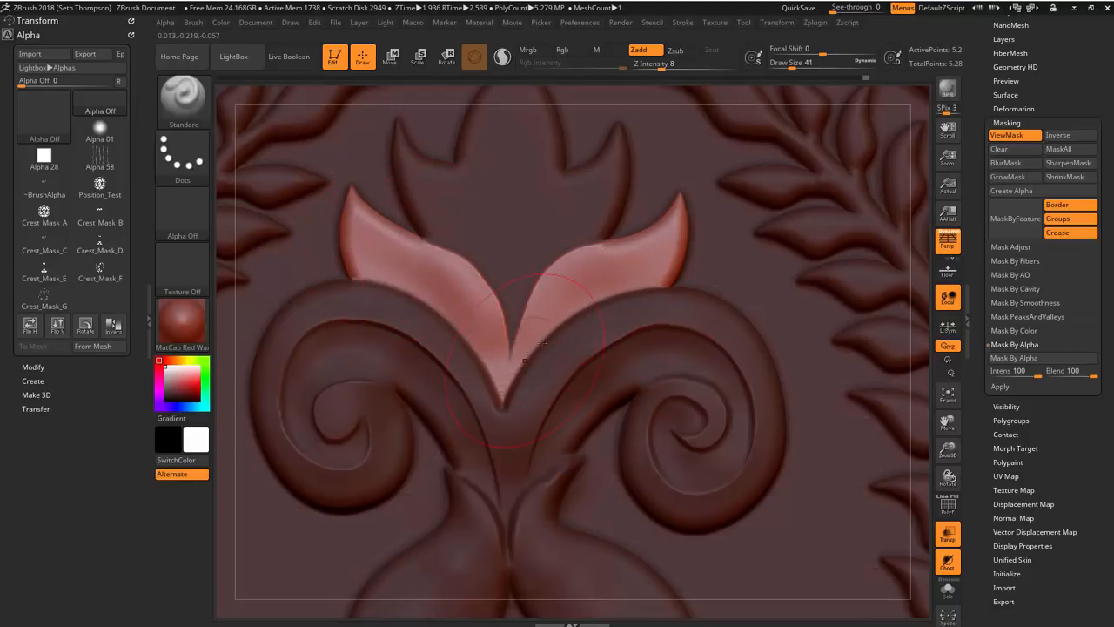
mouse_move(644, 278)
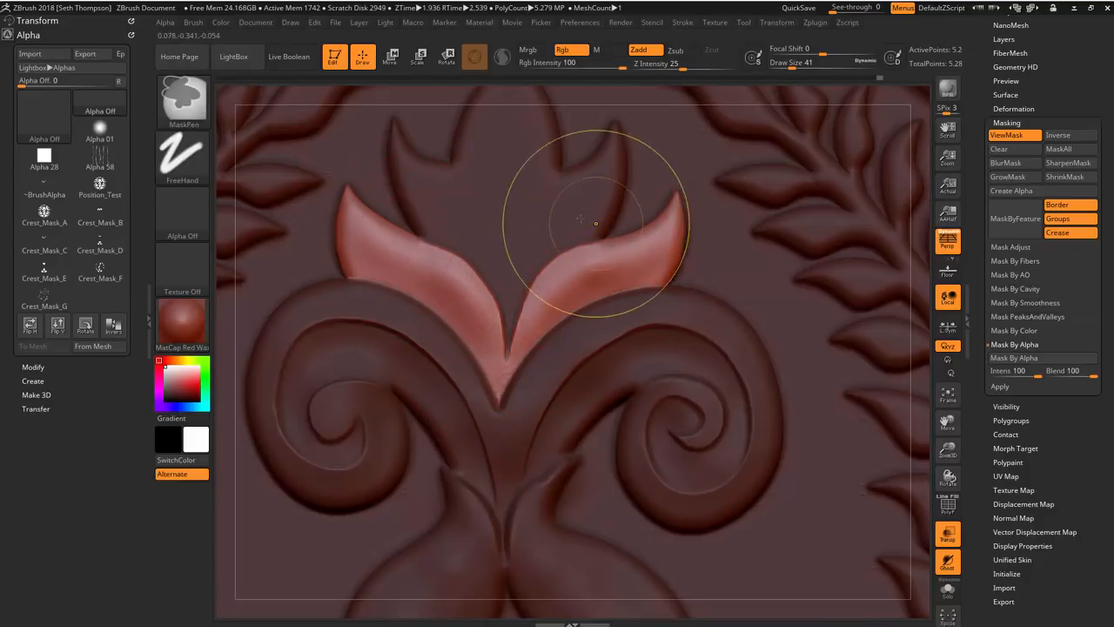
left_click(682, 21)
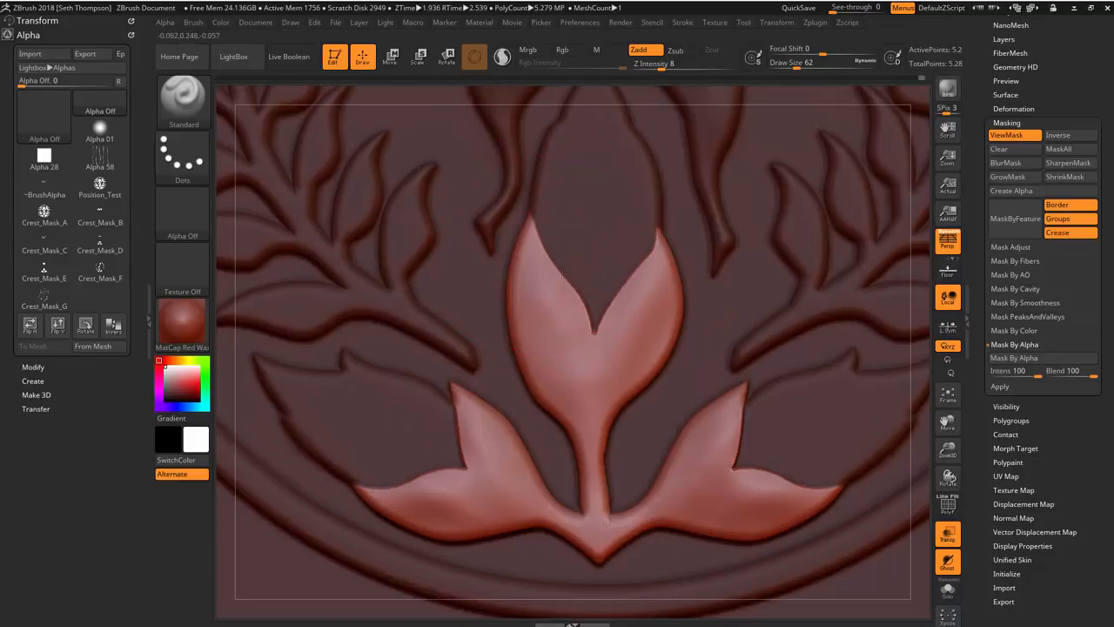
mouse_move(658, 271)
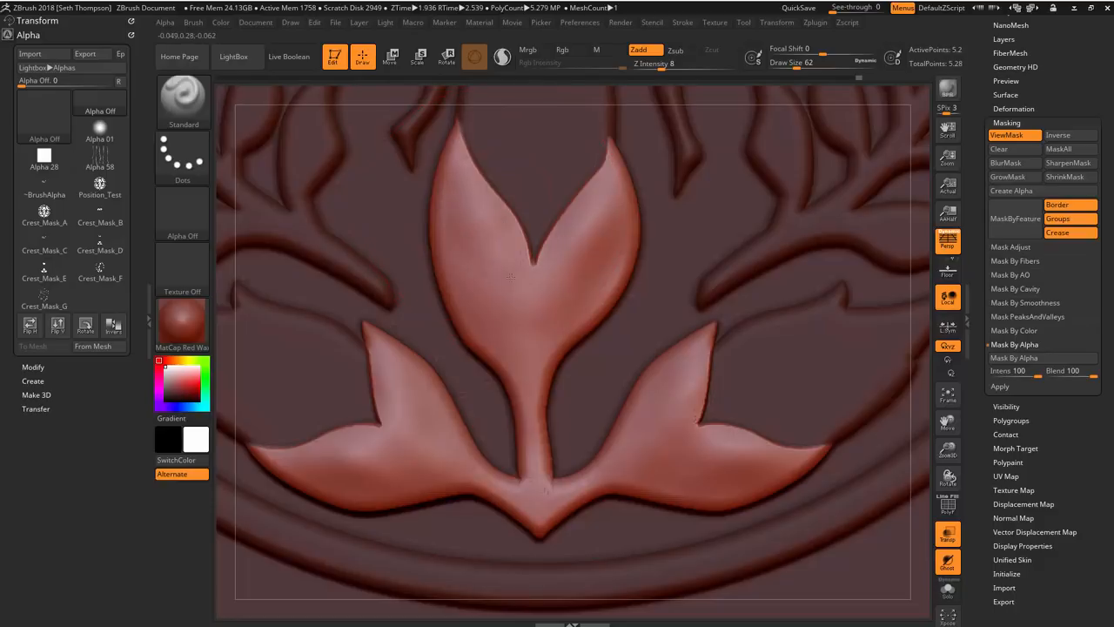
left_click(574, 316)
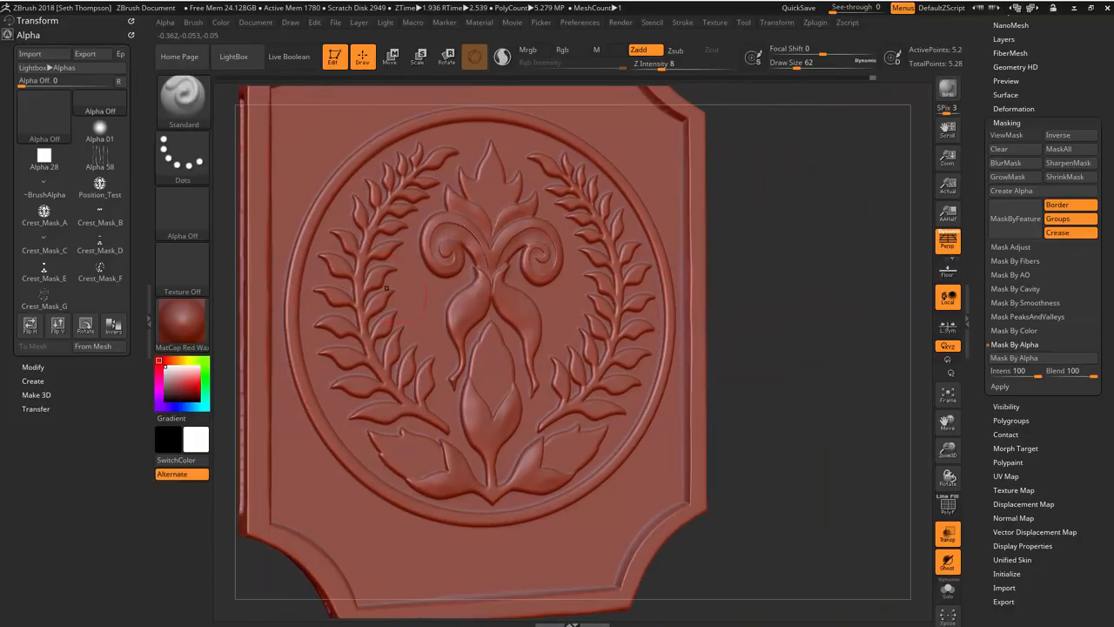
left_click(43, 268)
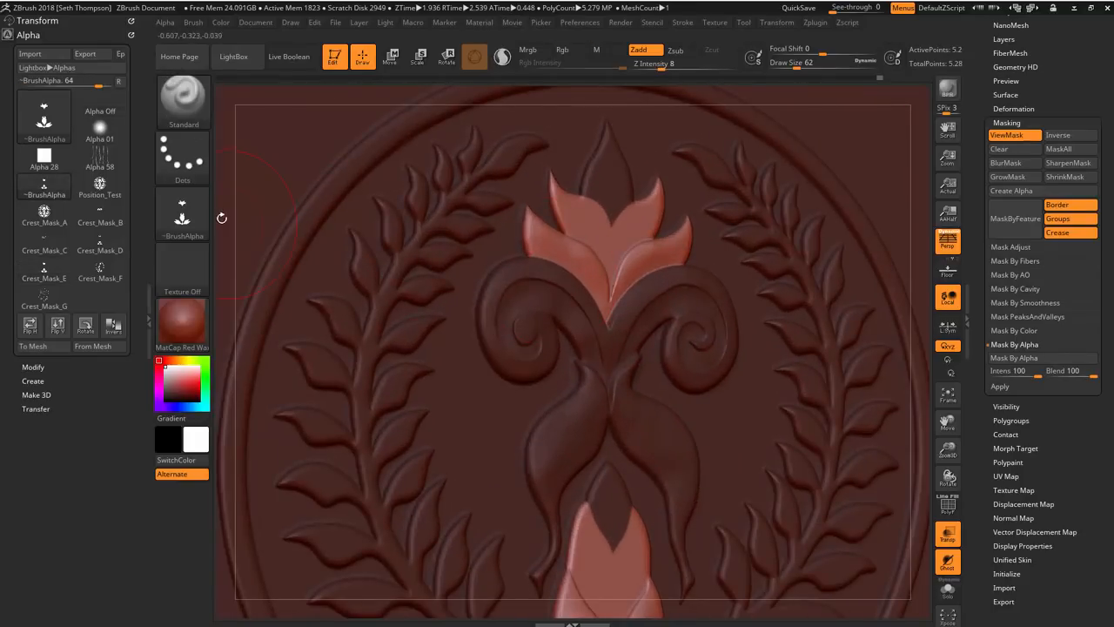
Step: Adjust the masking so only the central leaf sprouts and top flame stay editable
left_click(99, 111)
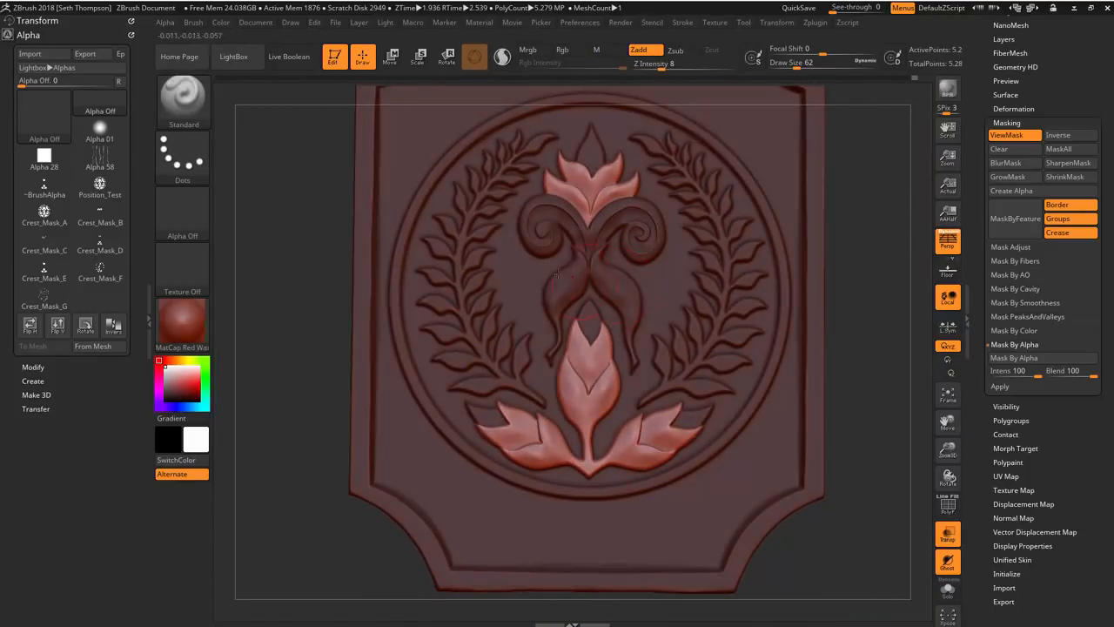
mouse_move(100, 268)
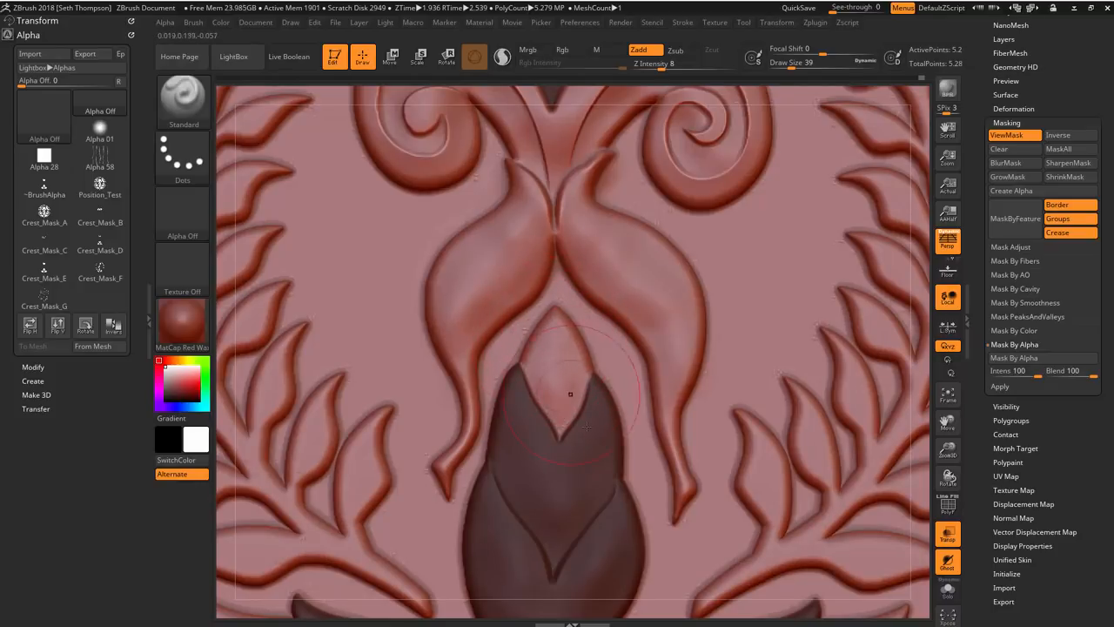
Step: Sharpen the creases of the central leaf and a right-hand leaf in the lower cluster
left_click_drag(571, 391, 713, 387)
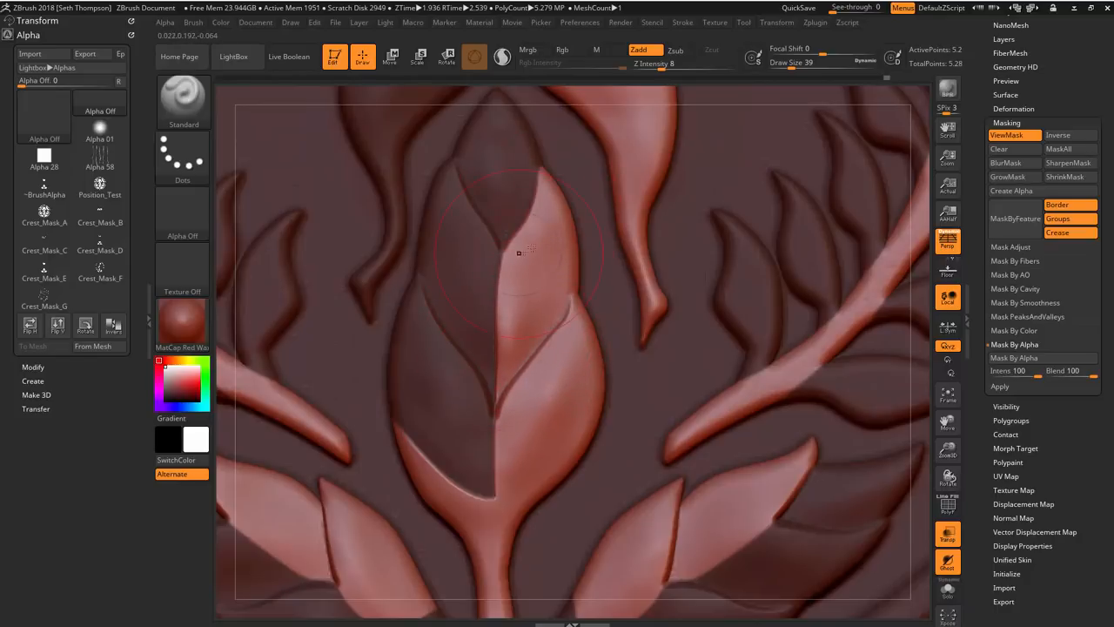
left_click_drag(522, 252, 647, 312)
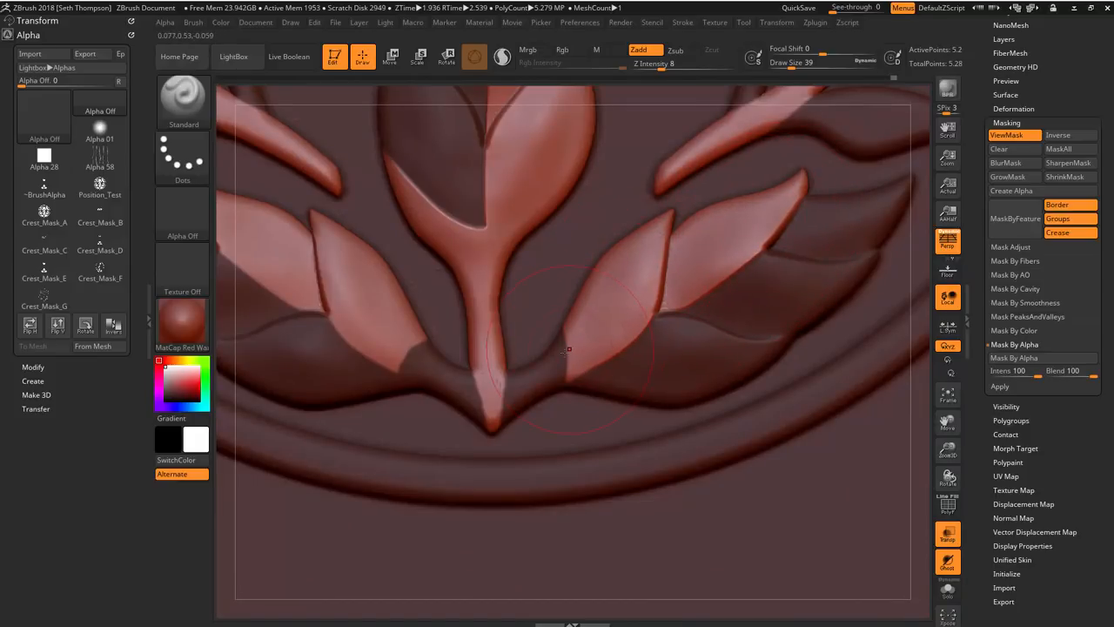
mouse_move(654, 300)
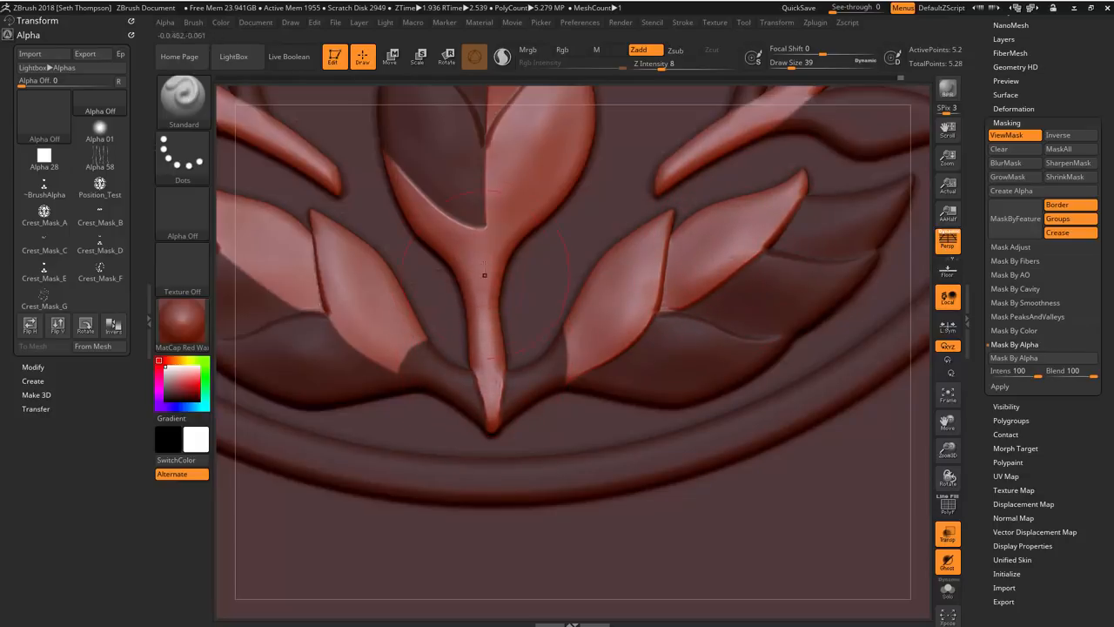
mouse_move(588, 329)
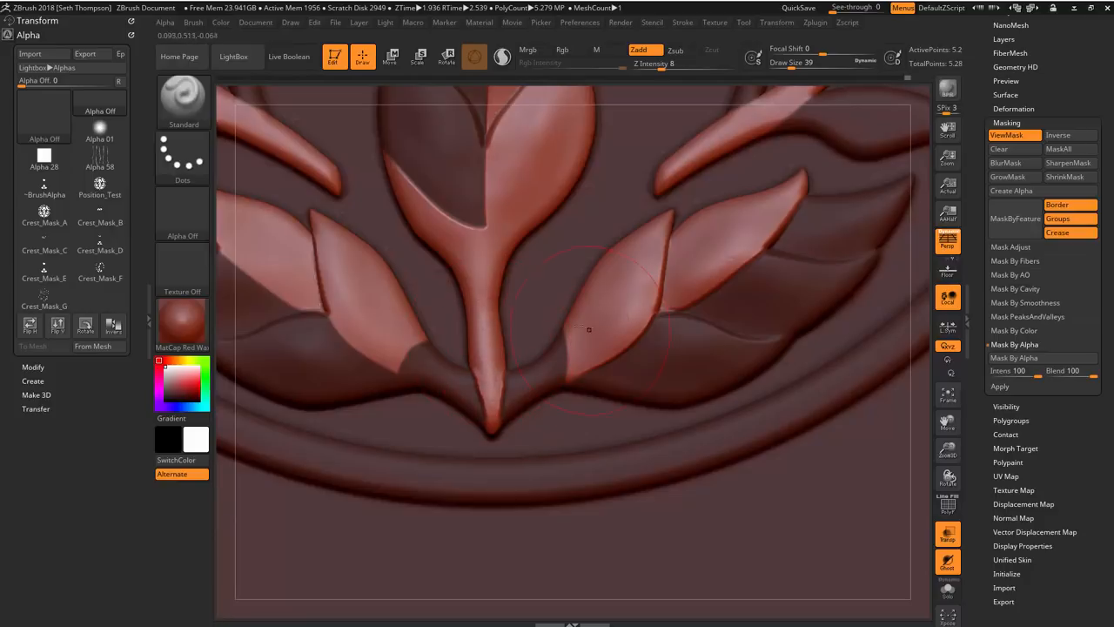
left_click_drag(588, 329, 438, 295)
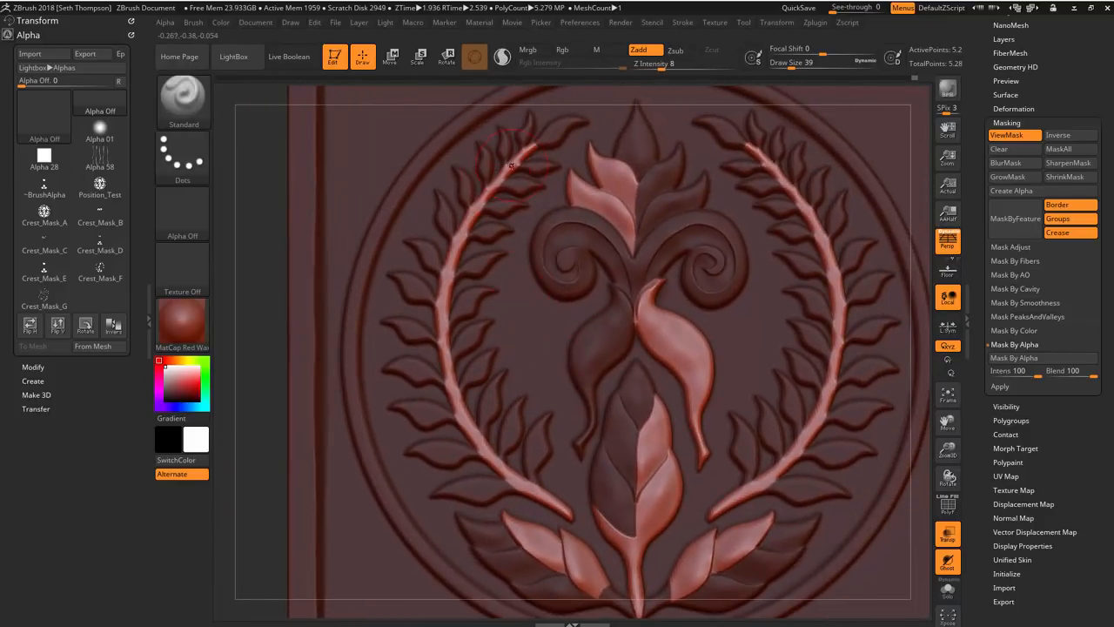
mouse_move(501, 174)
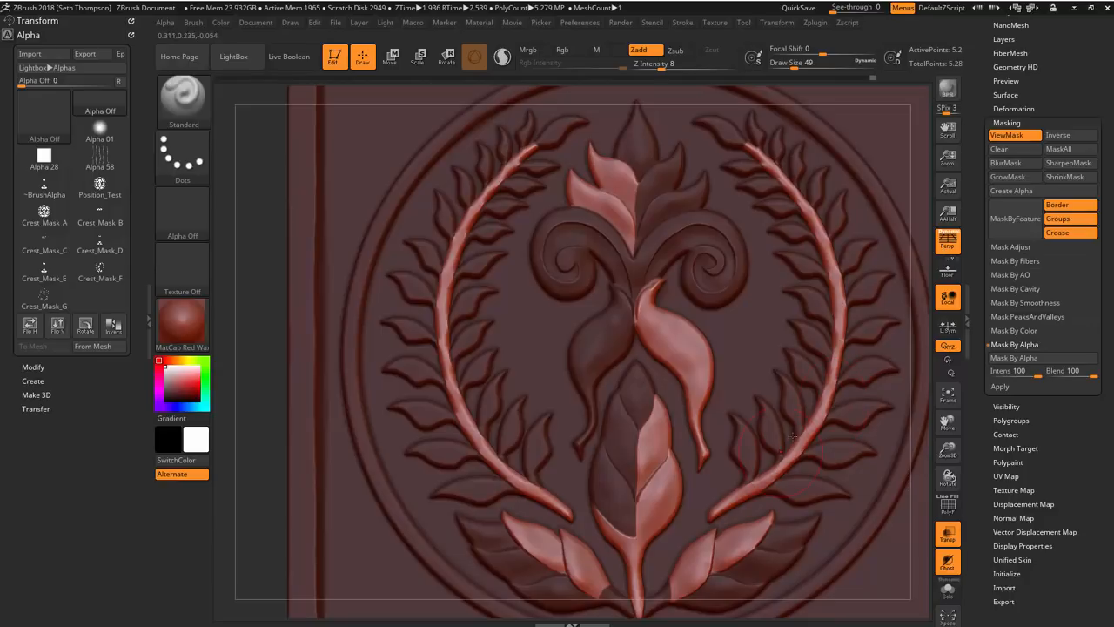
mouse_move(435, 360)
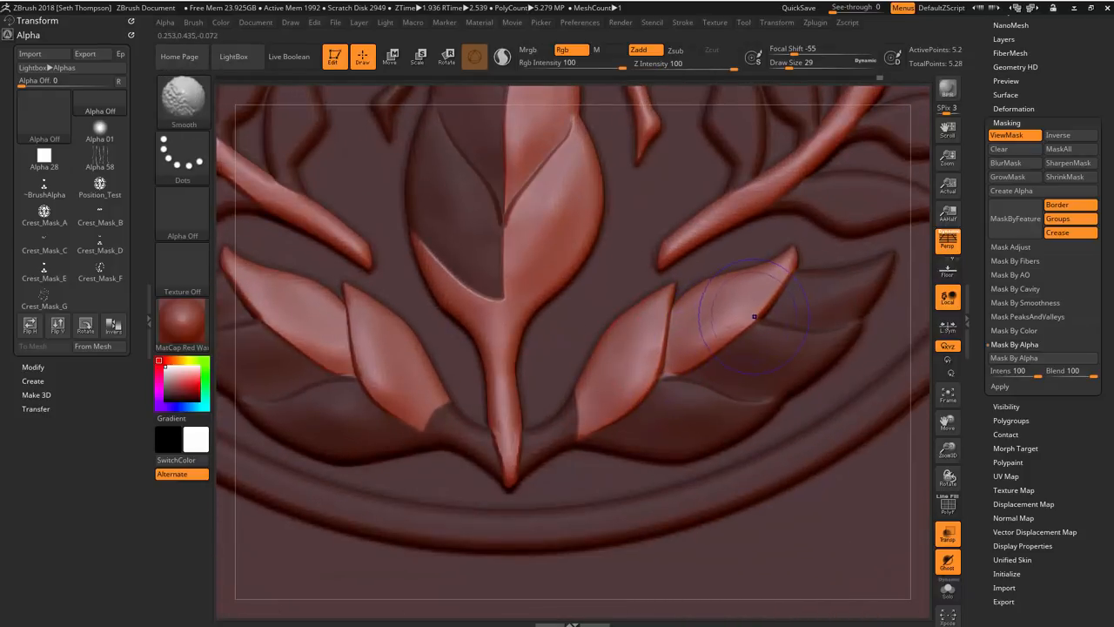
Step: Touch up a right-hand leaf in the lower cluster with a final brush stroke
left_click_drag(752, 317, 501, 397)
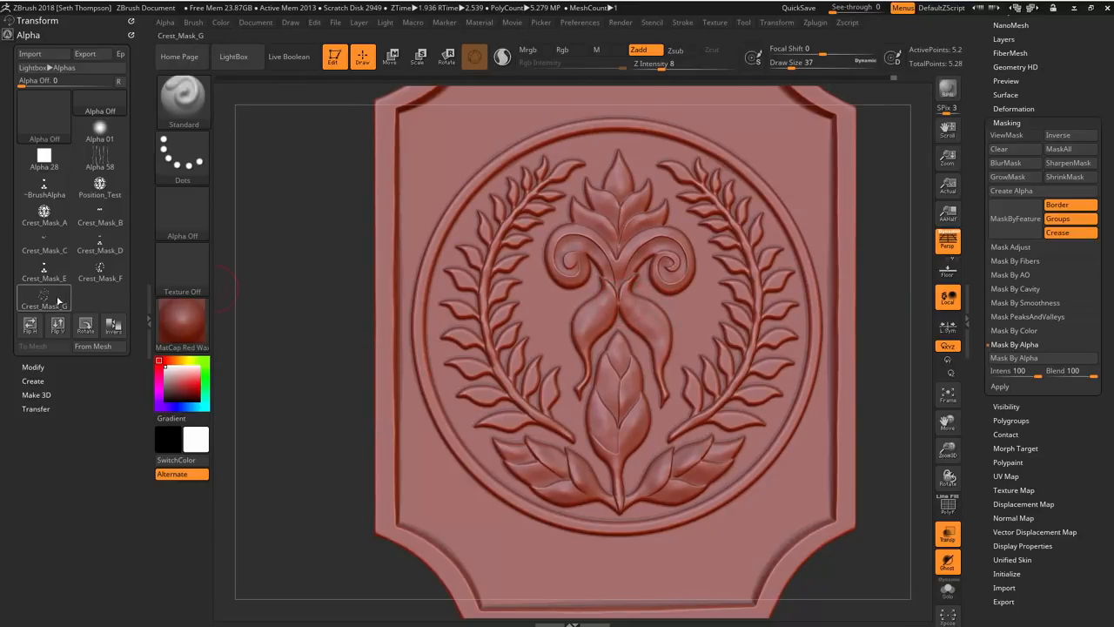
Step: Mask the plaque with the crest detail-line pattern and invert it so only the lines stay free
left_click(44, 296)
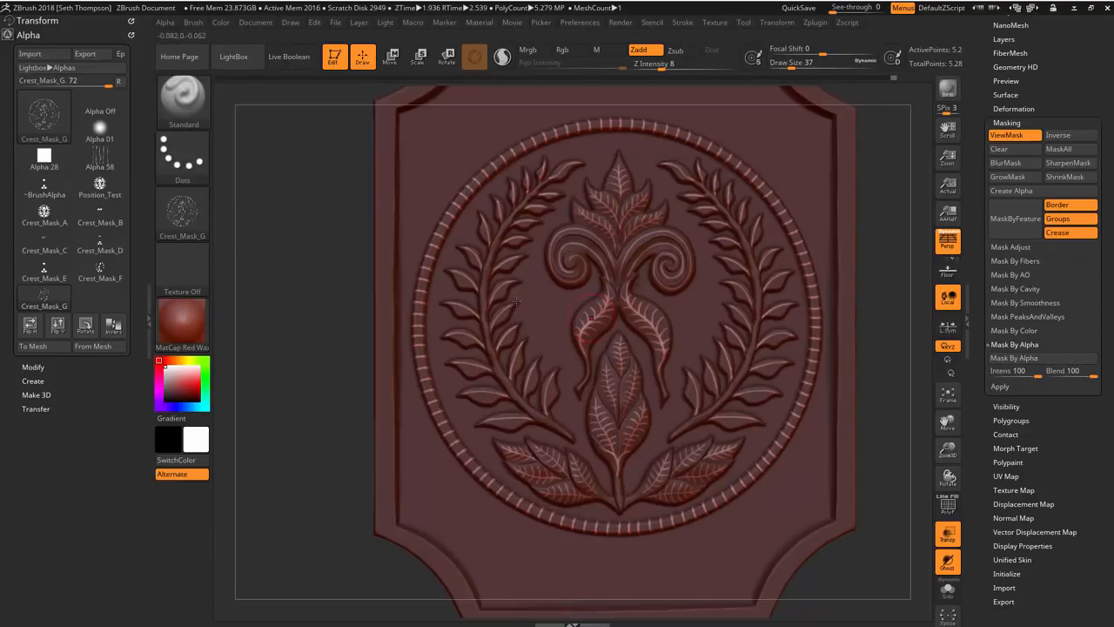
left_click(100, 125)
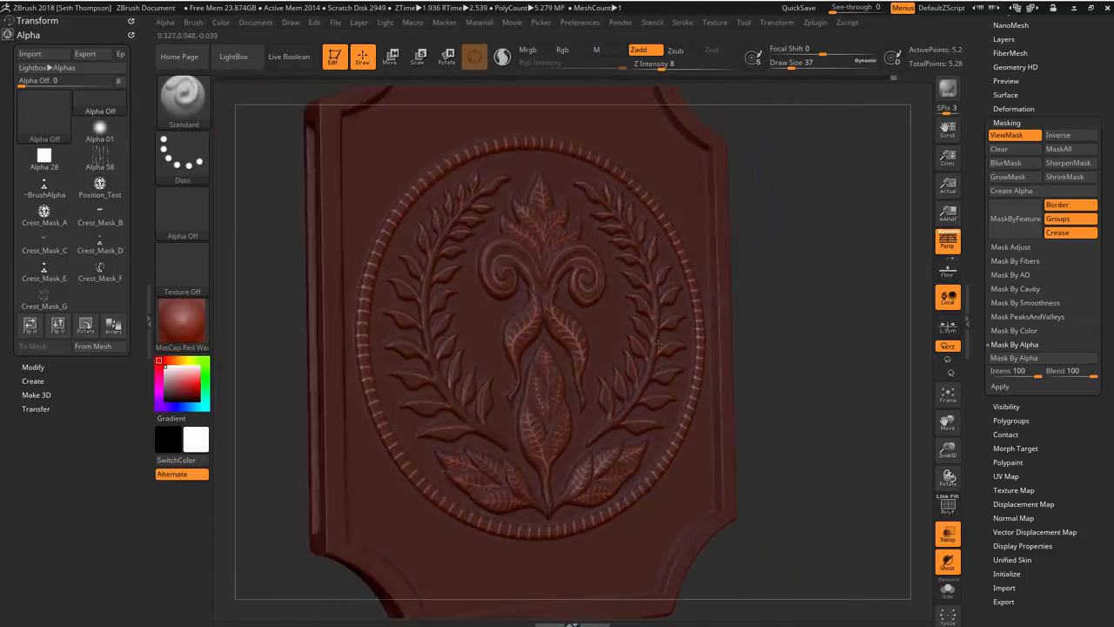
left_click_drag(658, 345, 776, 324)
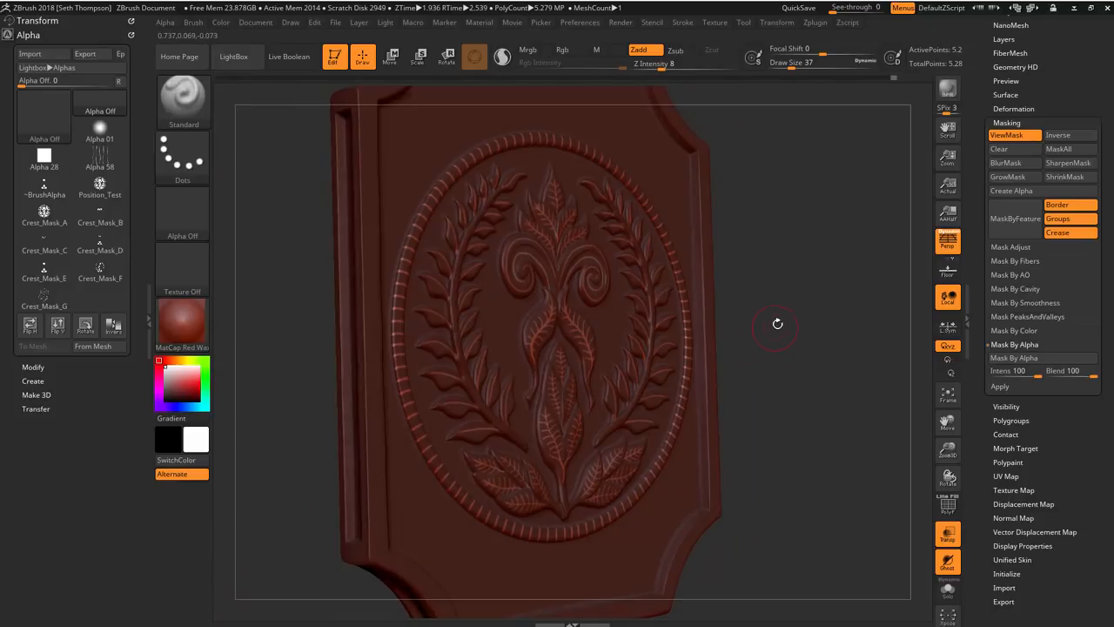
left_click_drag(777, 323, 839, 331)
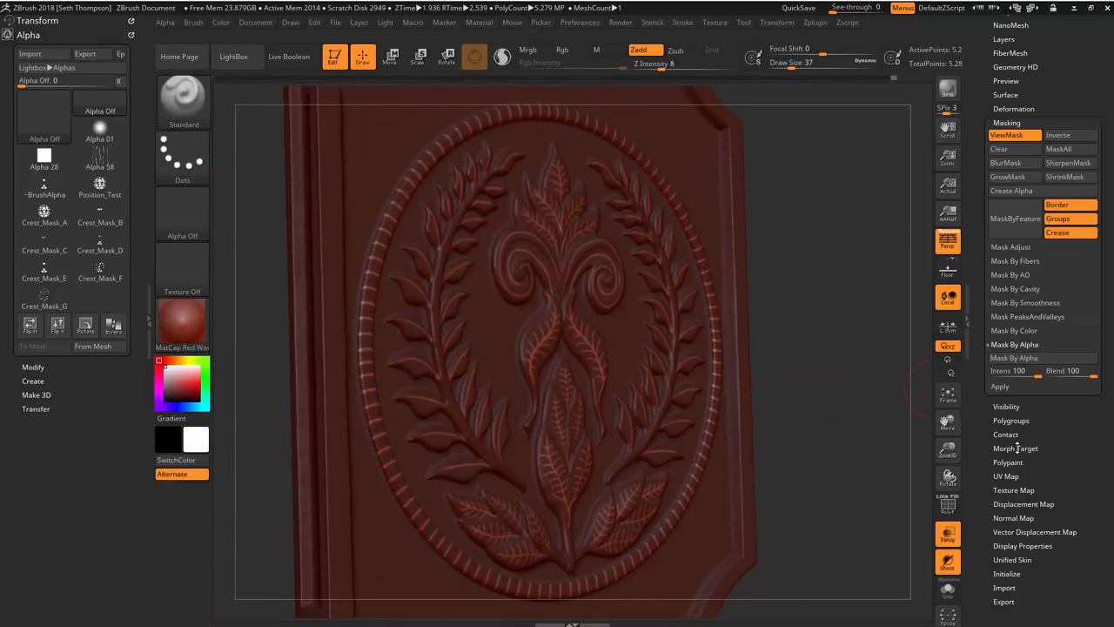
left_click(1016, 449)
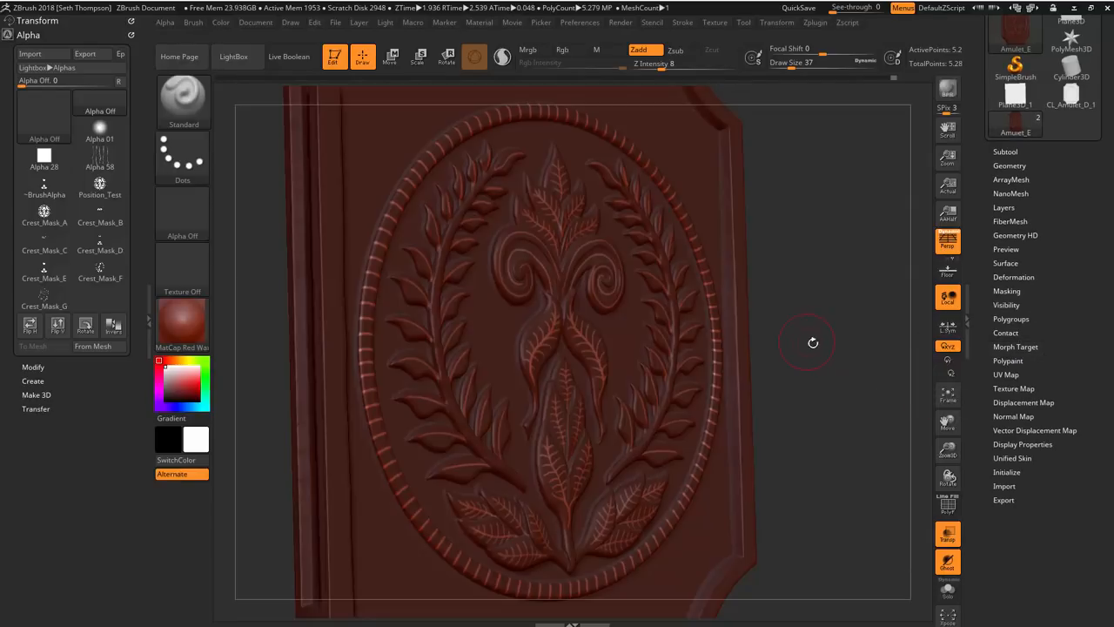
Step: Recess the unmasked detail lines into the plaque with a negative Inflate deformation
left_click_drag(813, 341, 853, 250)
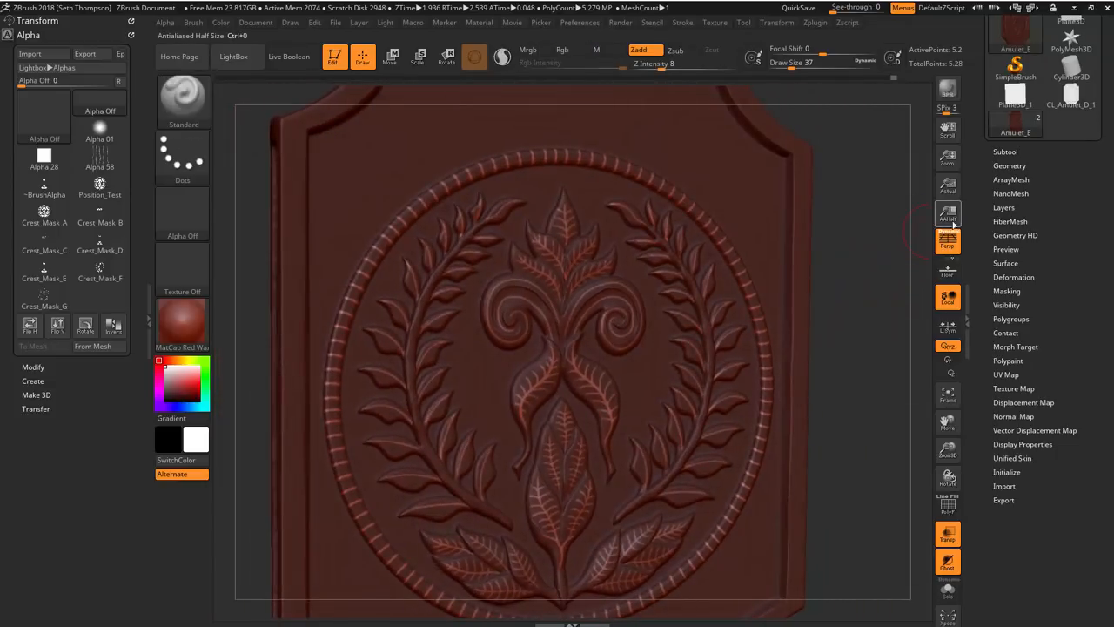
left_click(1013, 277)
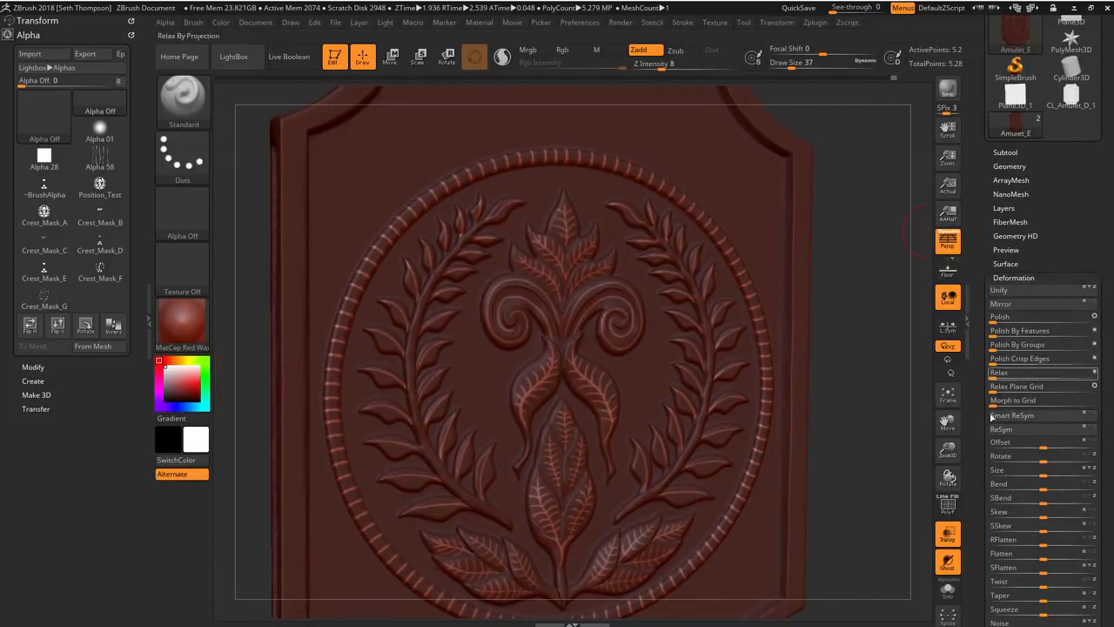
scroll("down", 3)
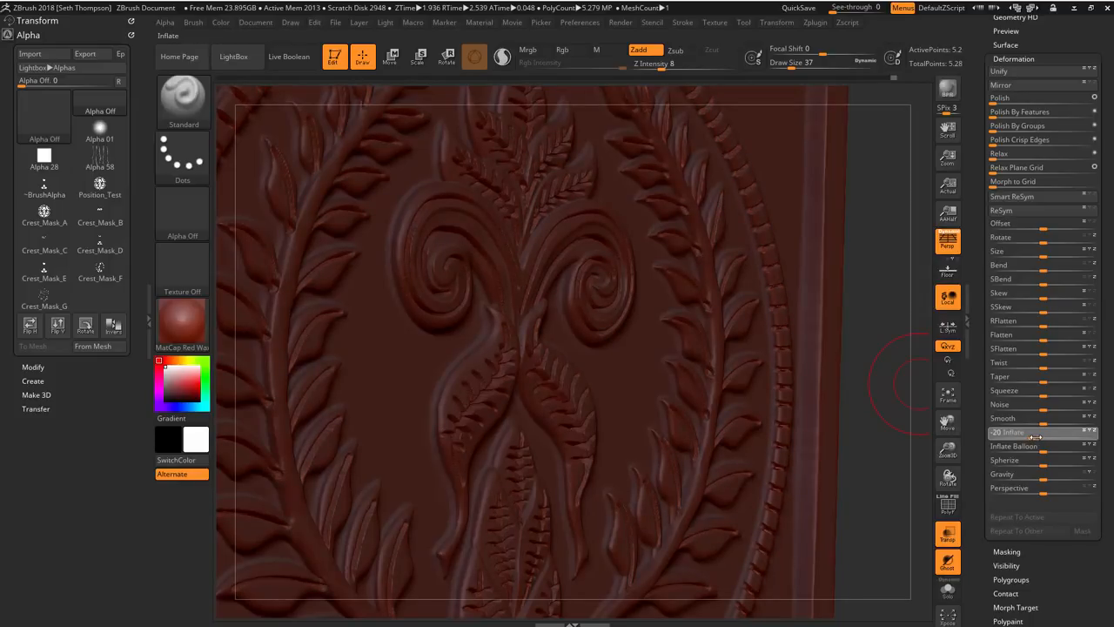
left_click_drag(1006, 432, 1027, 432)
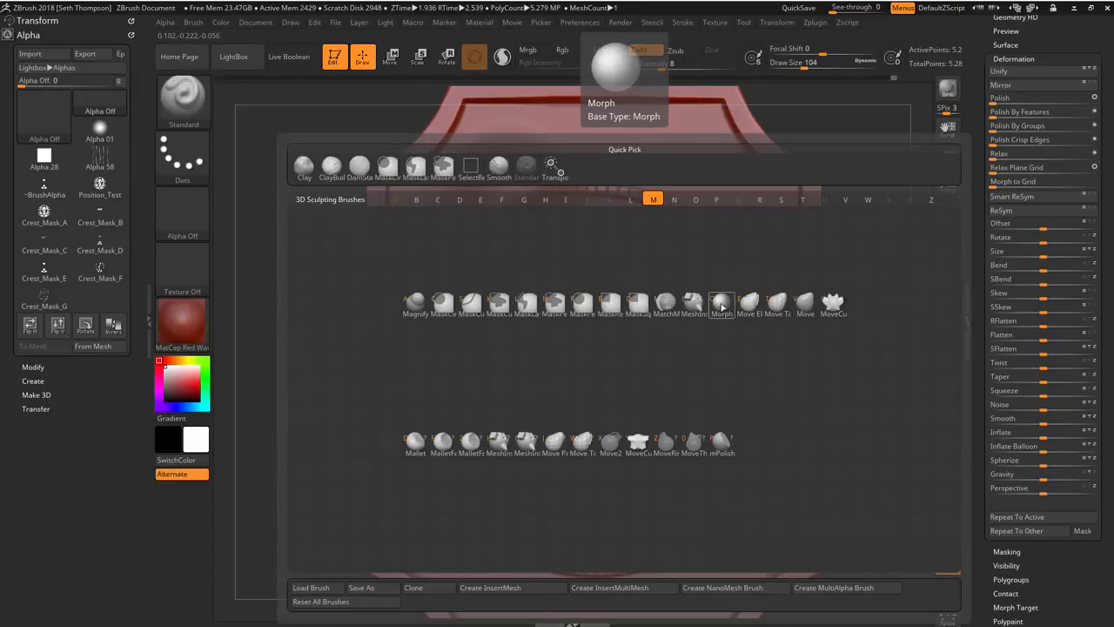
Step: Choose the Morph brush, accept the missing-morph-target note and reveal the Morph Target settings
left_click(720, 303)
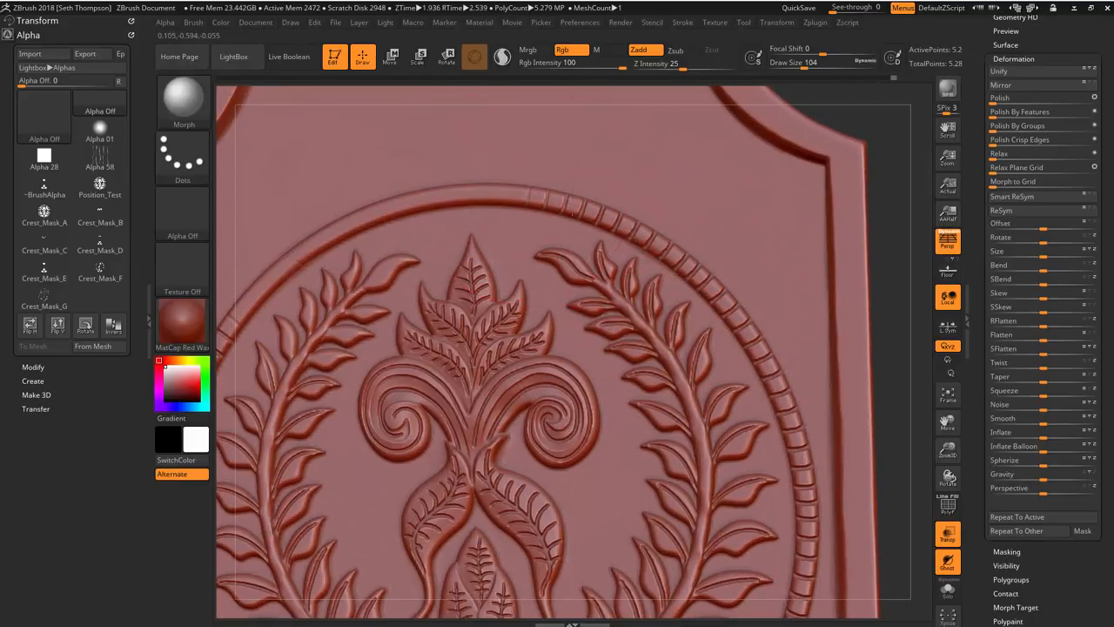
mouse_move(757, 348)
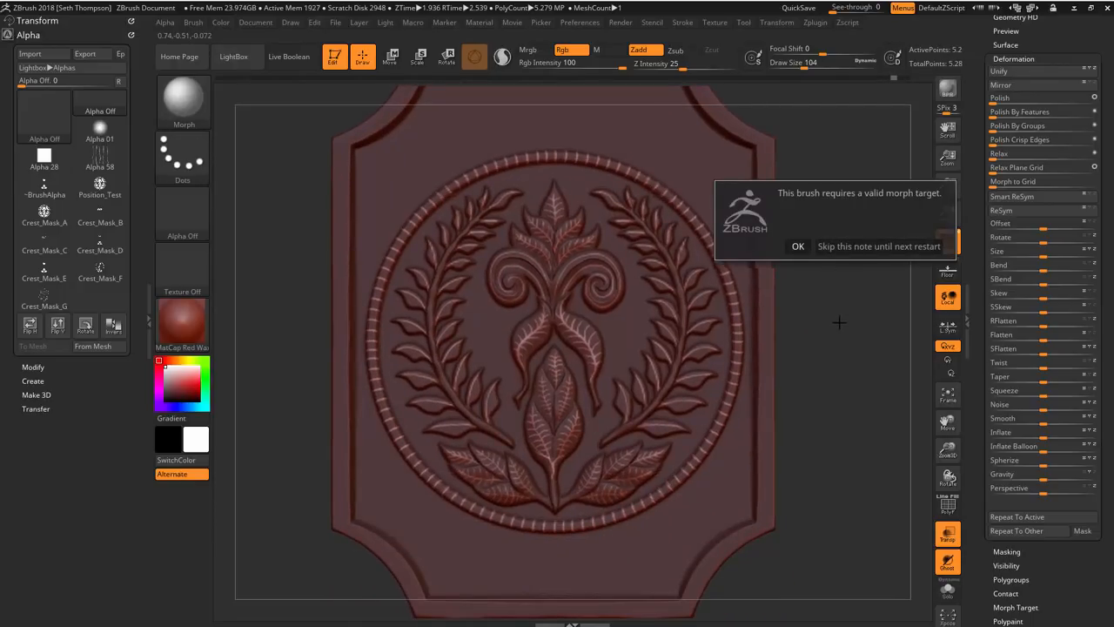
left_click(797, 245)
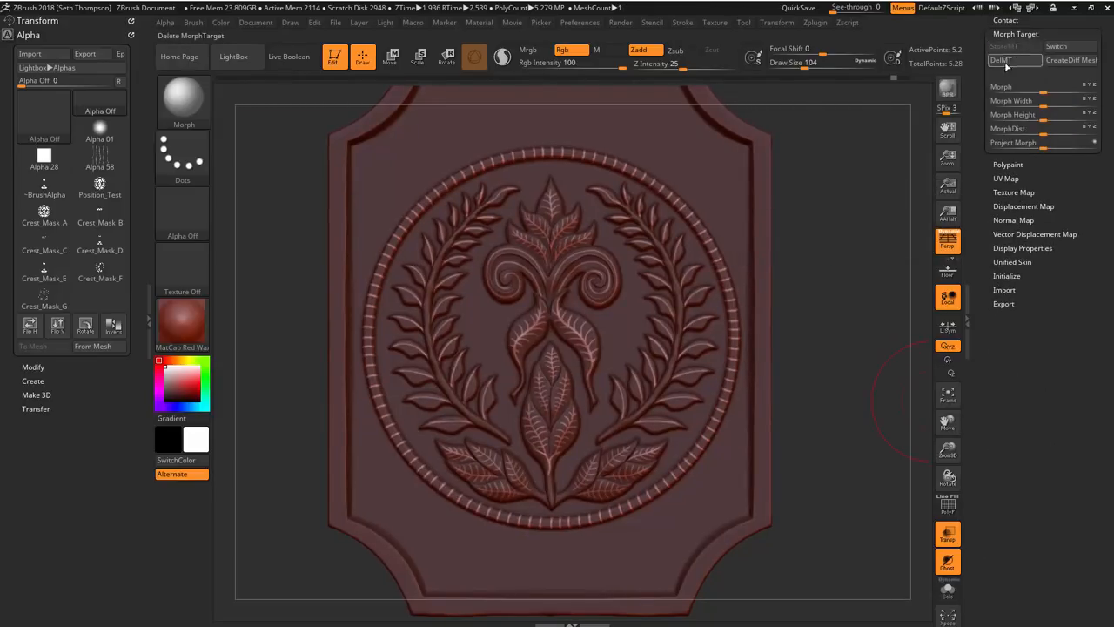
left_click(995, 21)
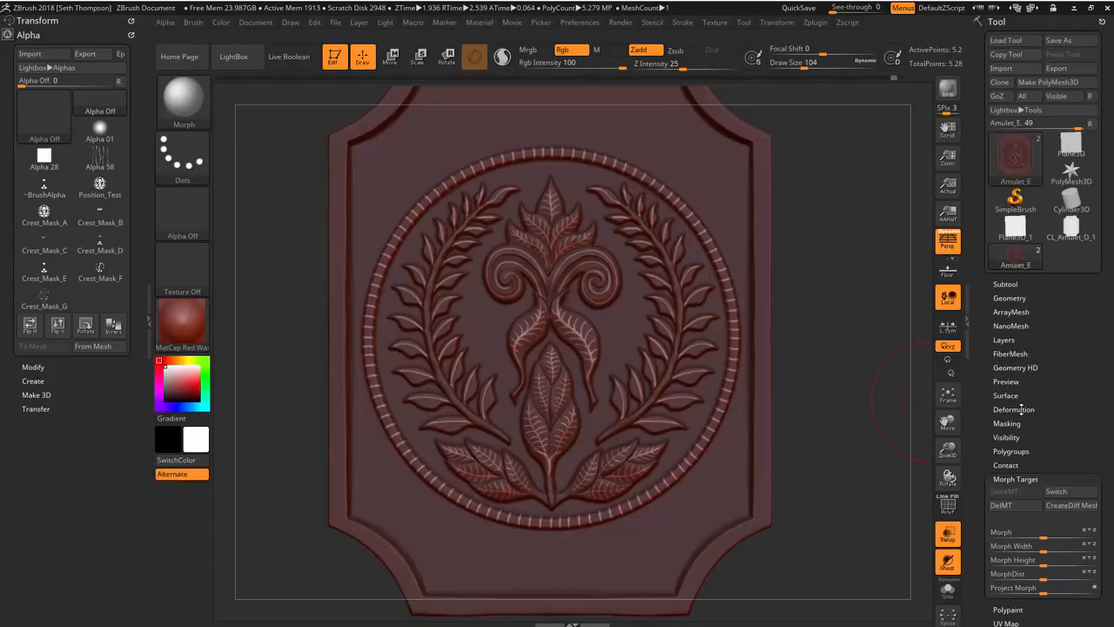
Step: Expand the Deformation subpalette for the engraved plaque mesh
left_click(1013, 409)
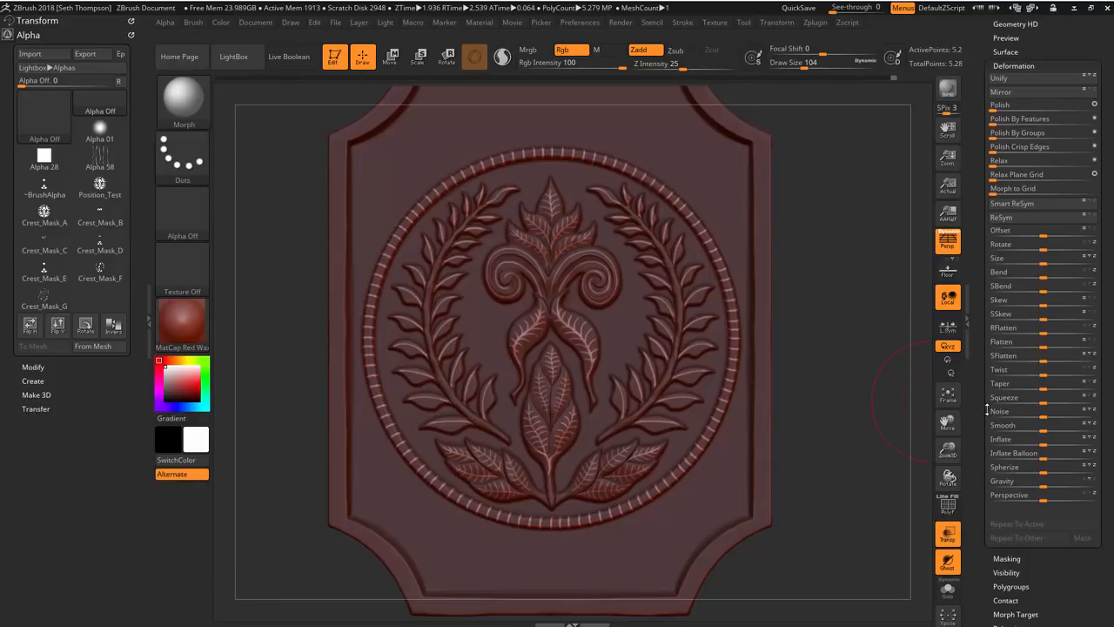
left_click(1006, 438)
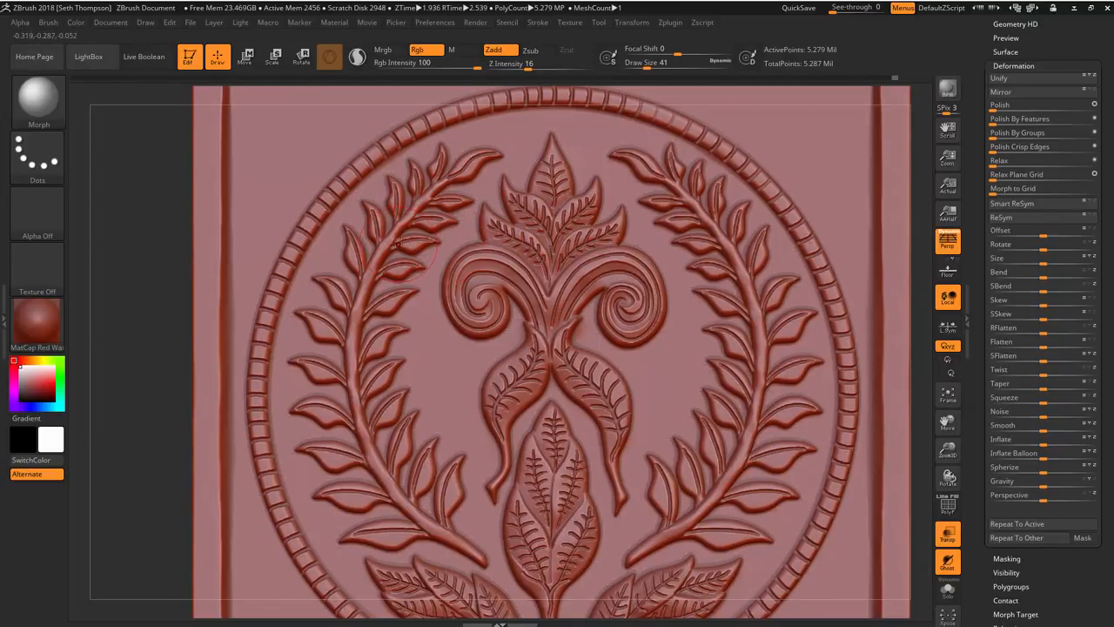
mouse_move(451, 244)
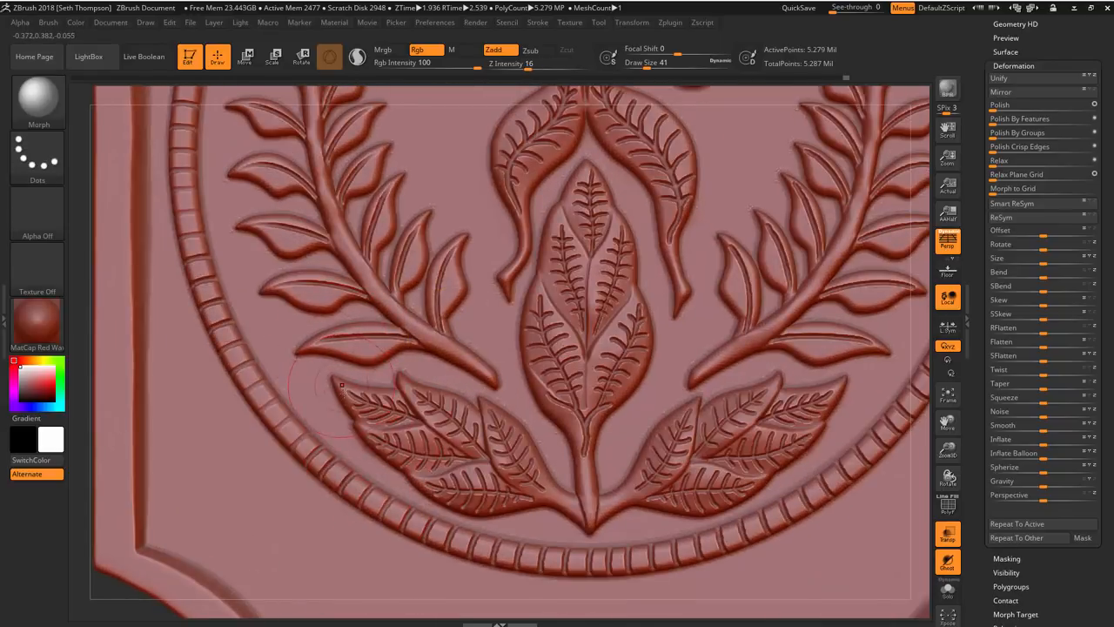
left_click(339, 387)
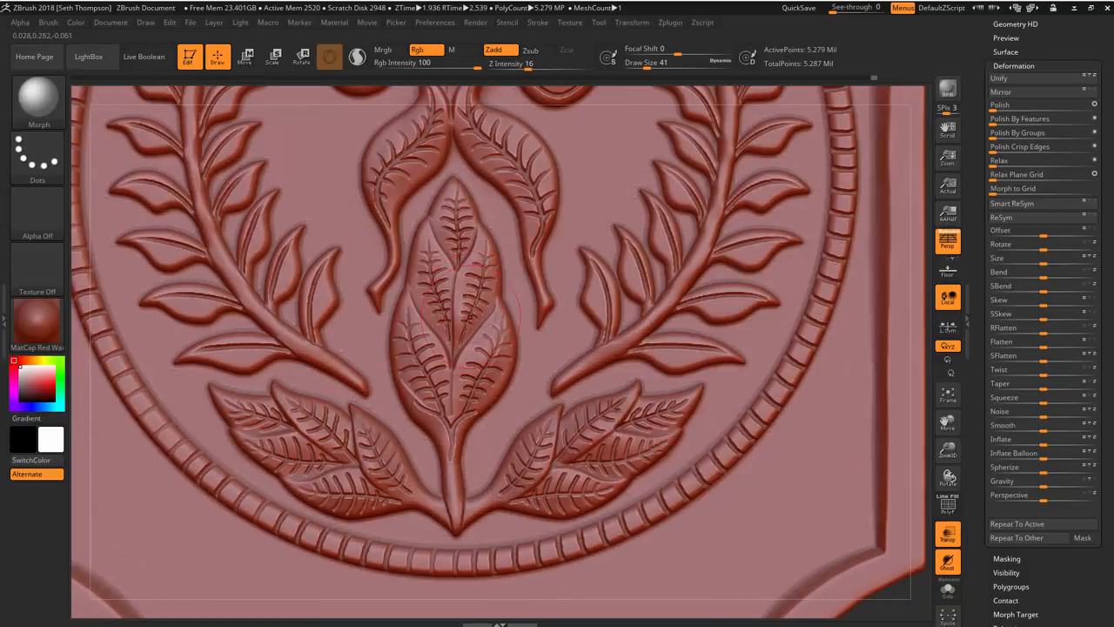
mouse_move(589, 225)
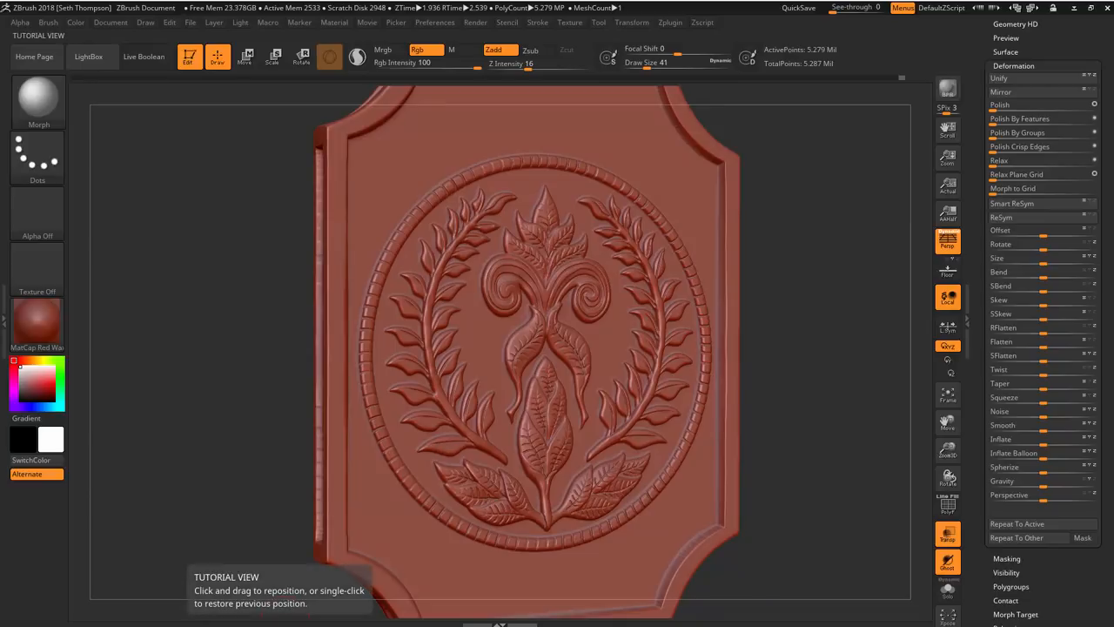
key("alt+tab")
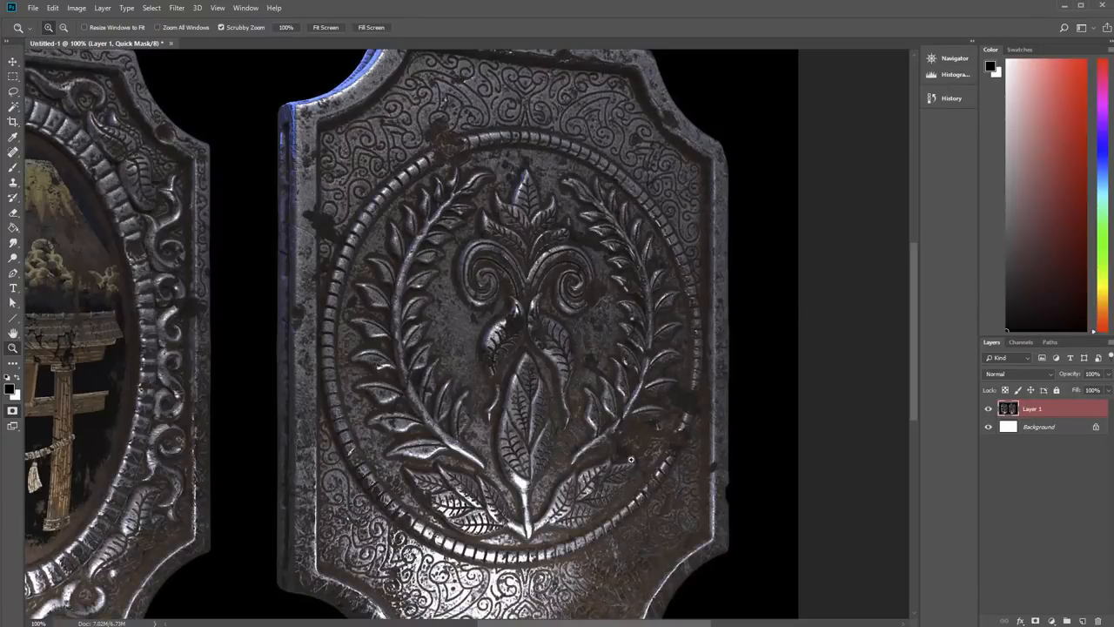
mouse_move(578, 263)
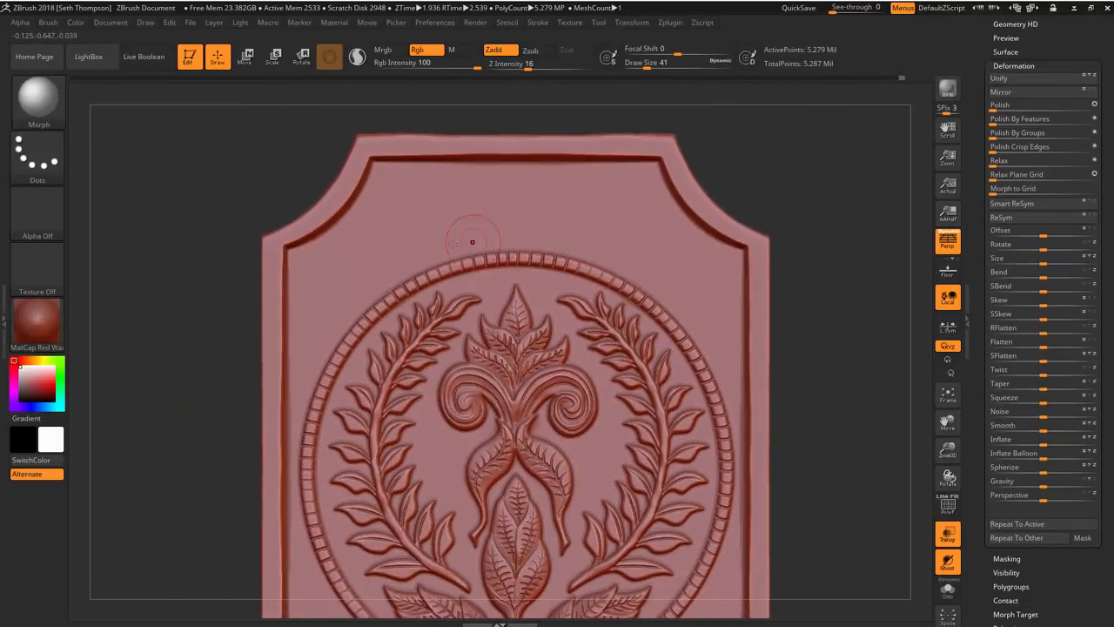
Step: Ready the Standard brush with a round alpha and Zsub for carving the border
scroll("down", 3)
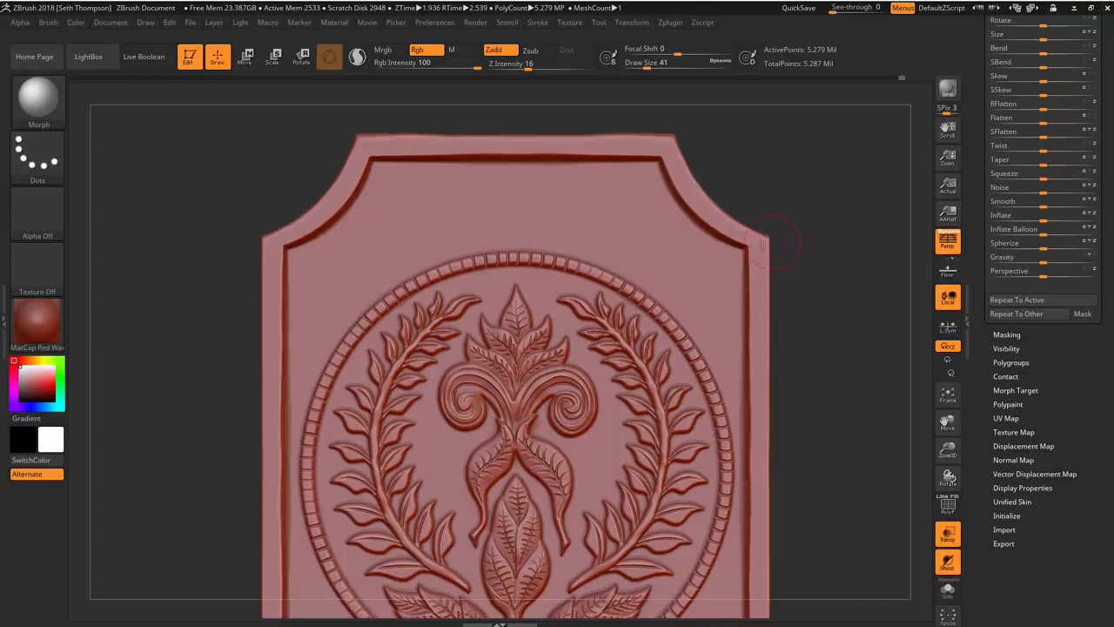
left_click(38, 99)
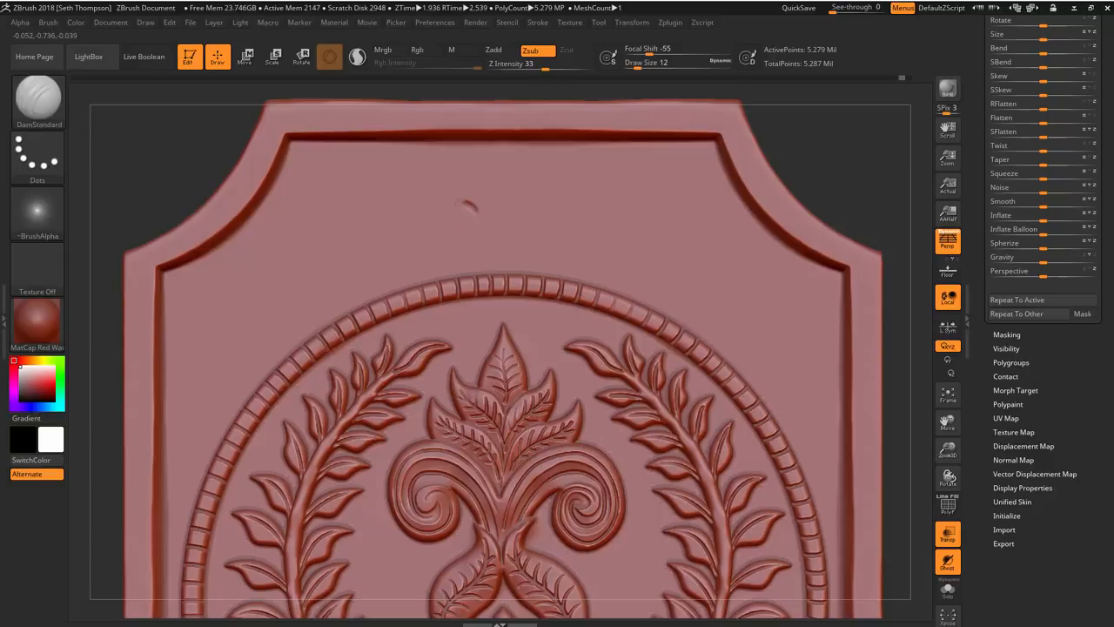
left_click(675, 62)
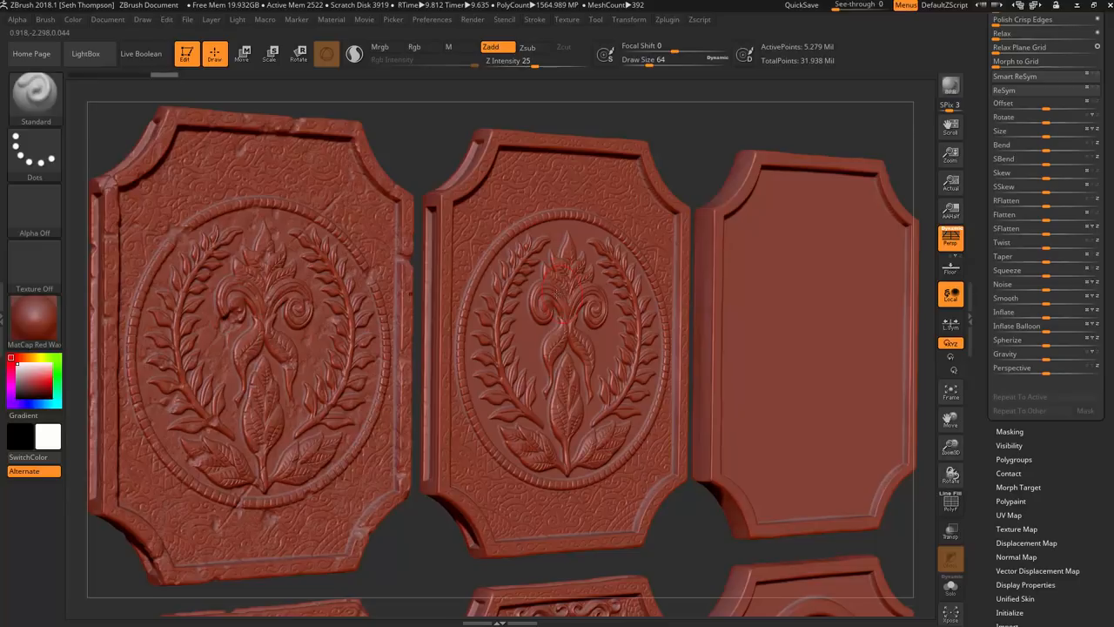
mouse_move(794, 295)
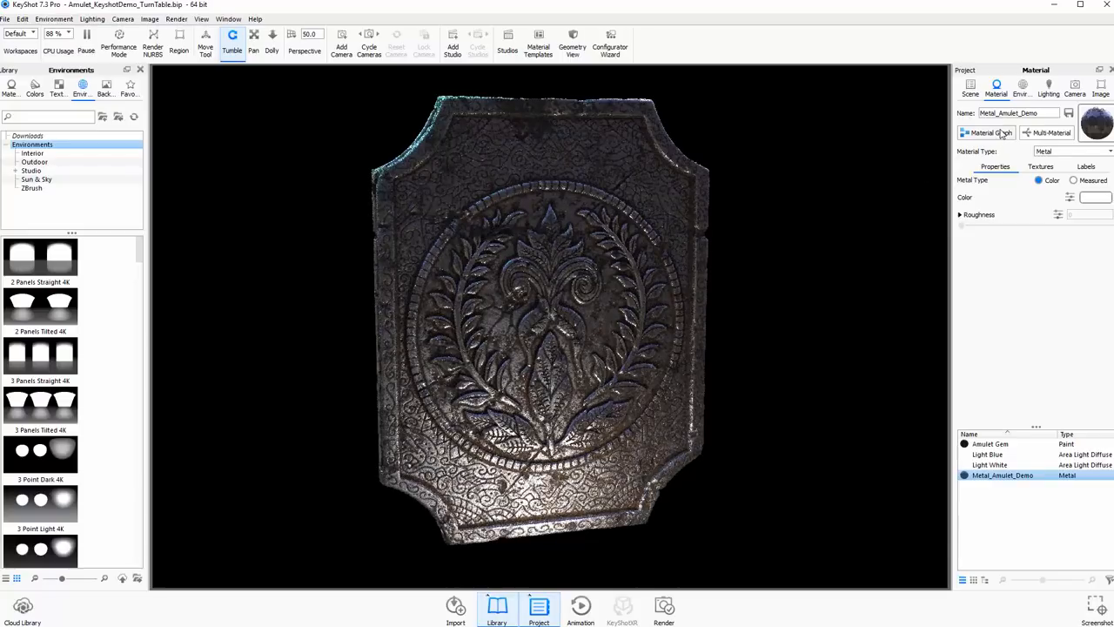
Step: View the finished dark worn-metal render of the crest plaque
left_click(984, 132)
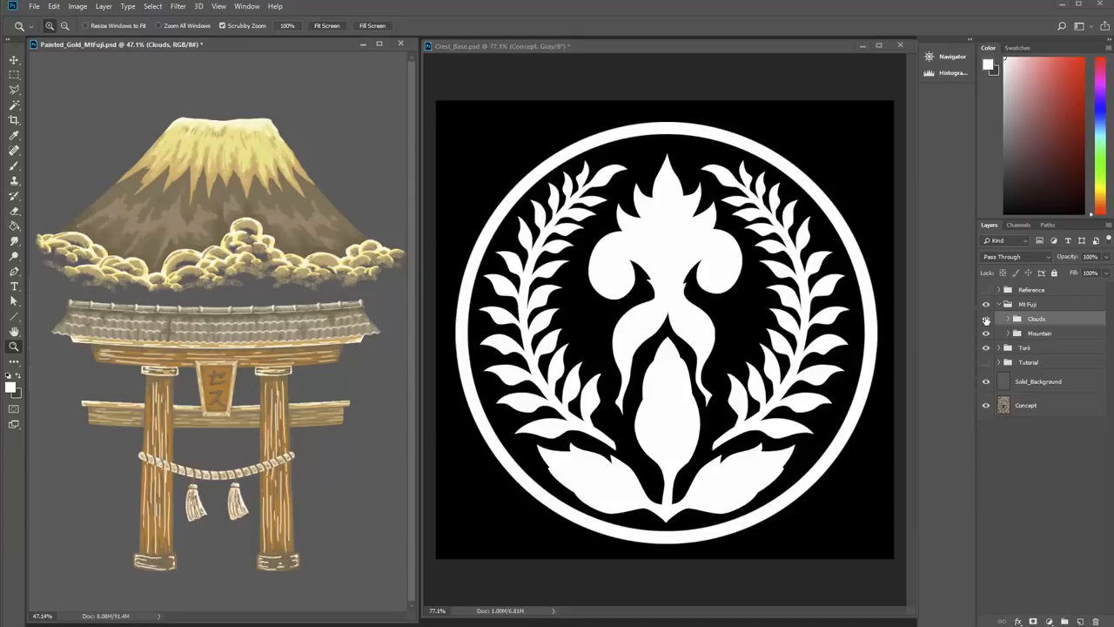
Step: Solo individual crest layers to review its parts, then play the Amulet_3 bonus video
left_click(985, 321)
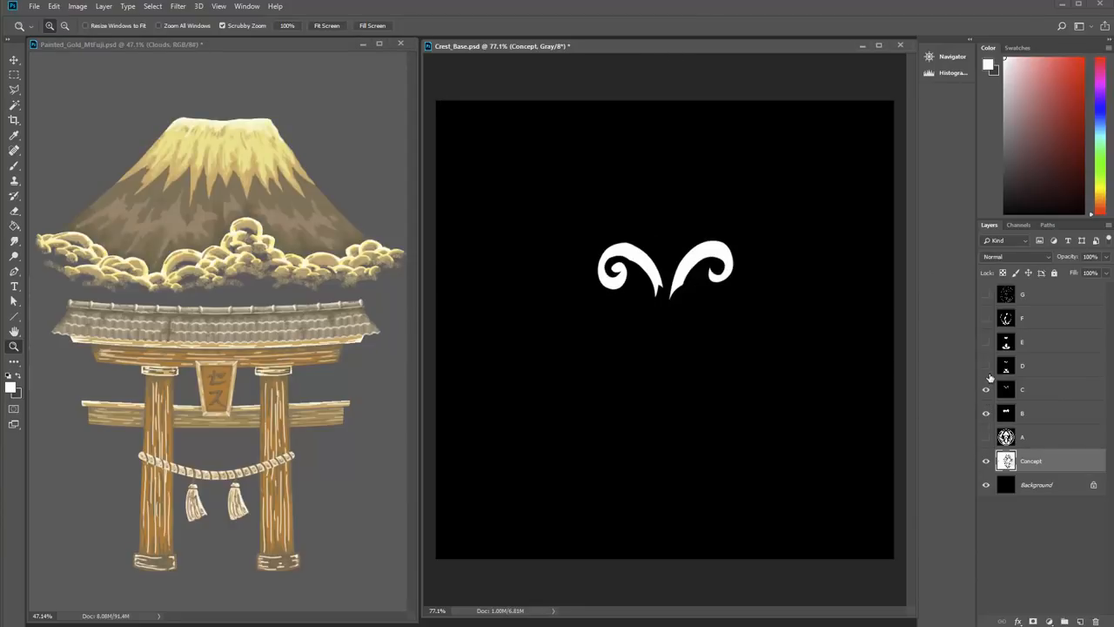
left_click(985, 295)
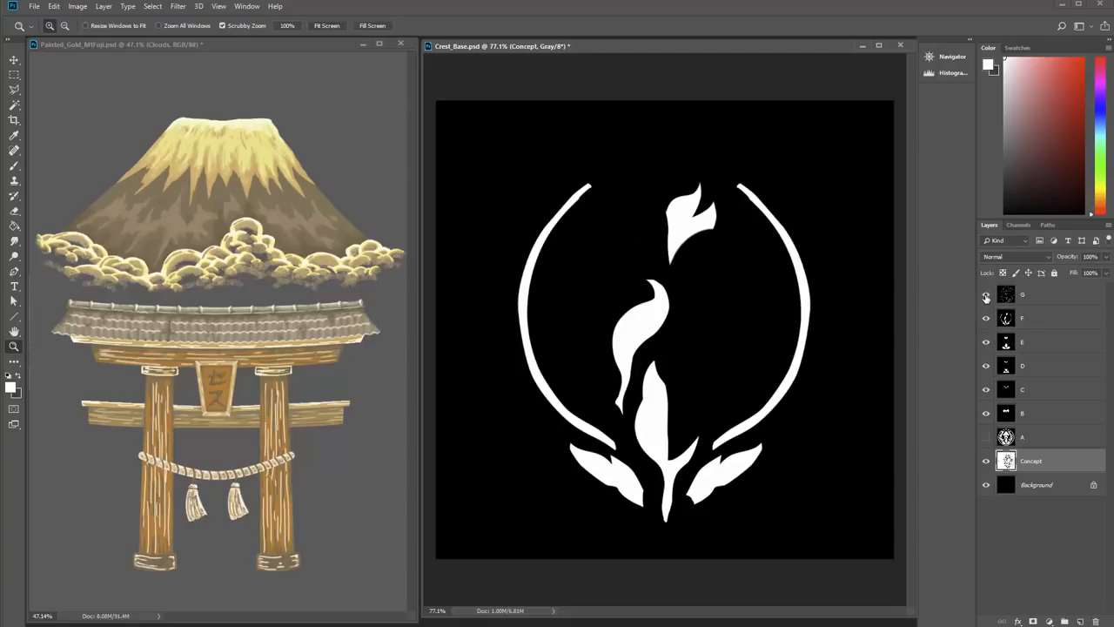
left_click(985, 296)
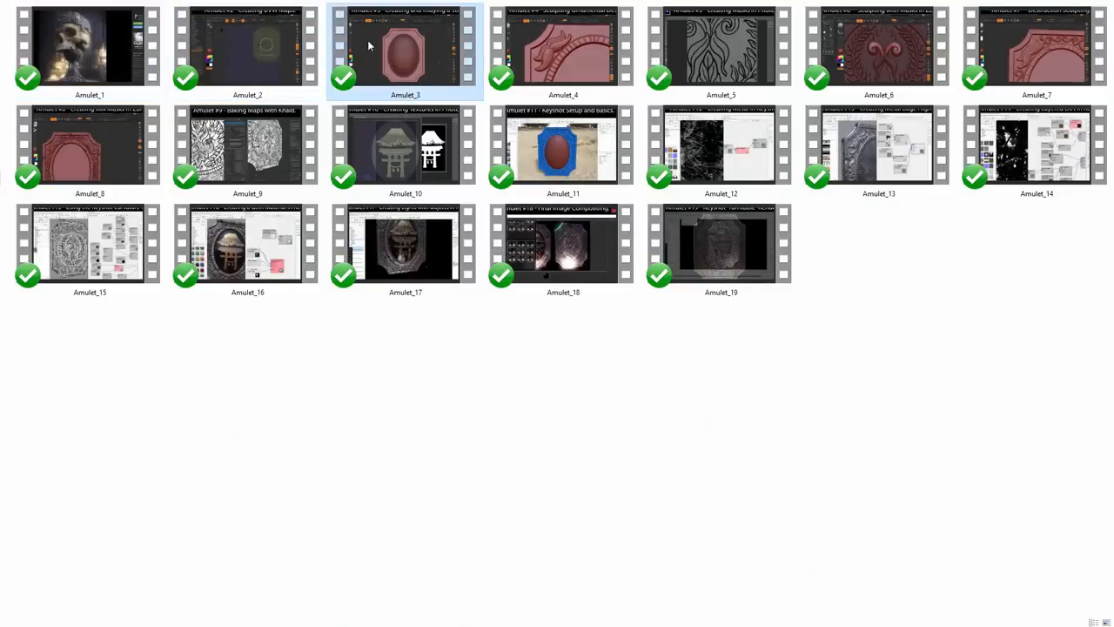
double_click(404, 48)
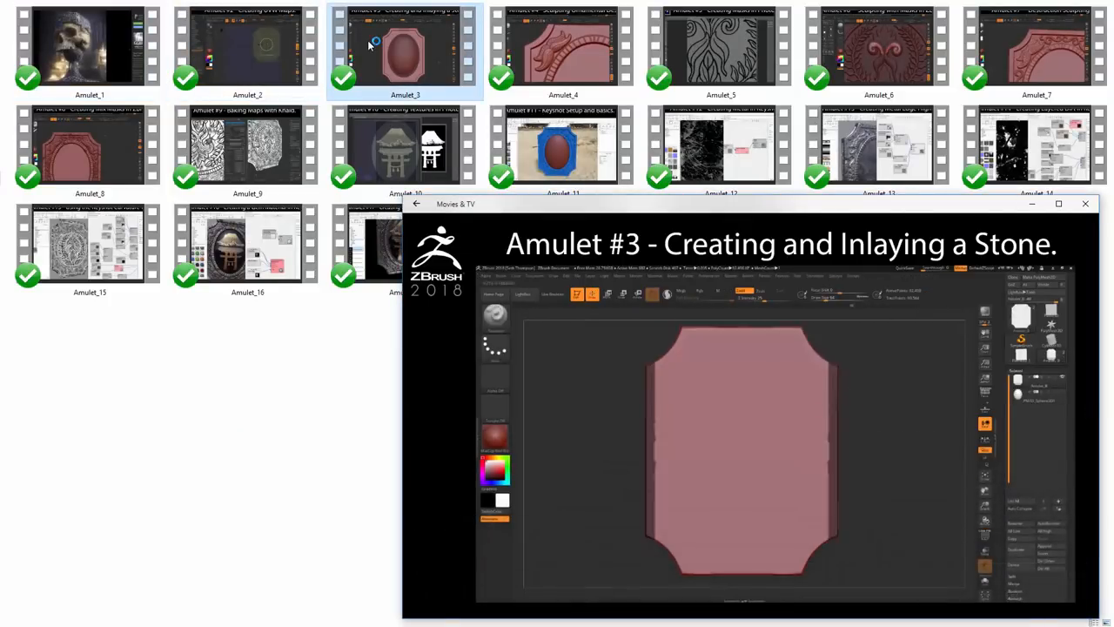